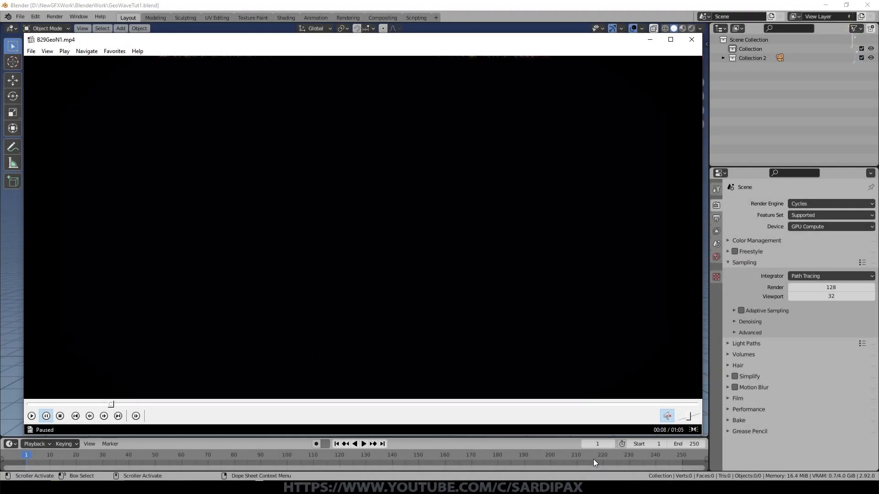
- Watch the finished-result preview video, then close it
left_click(31, 416)
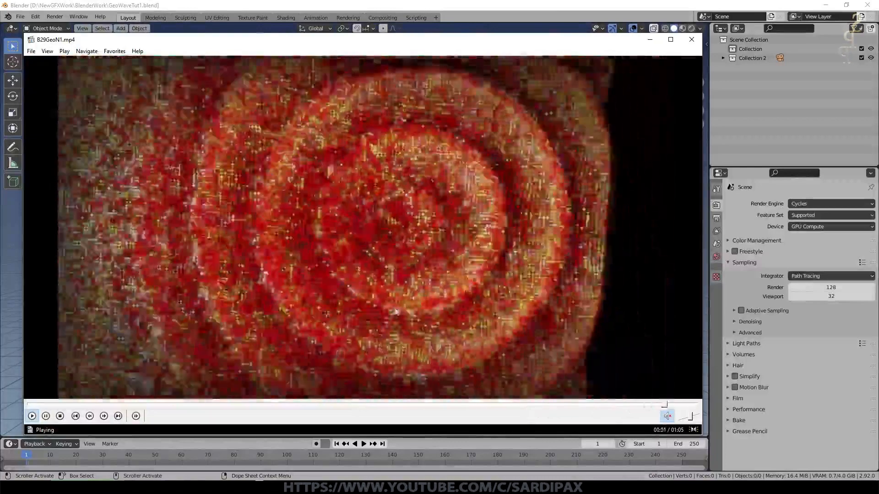
left_click(46, 416)
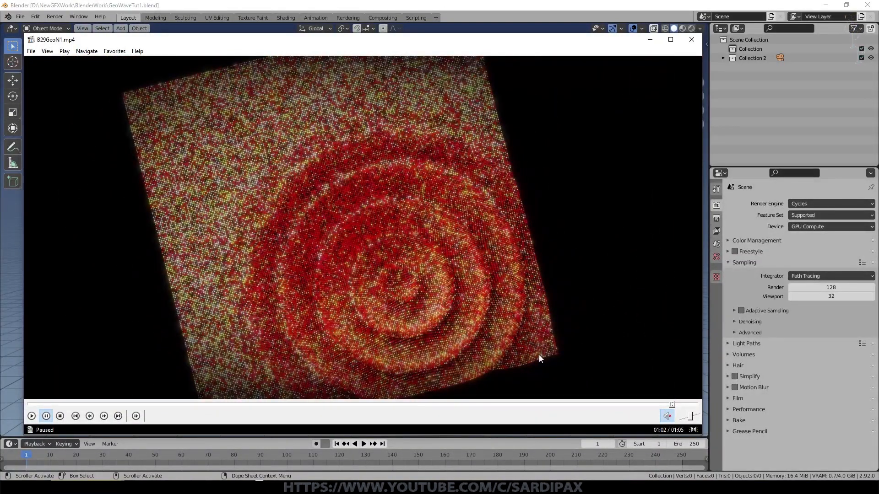
mouse_move(643, 296)
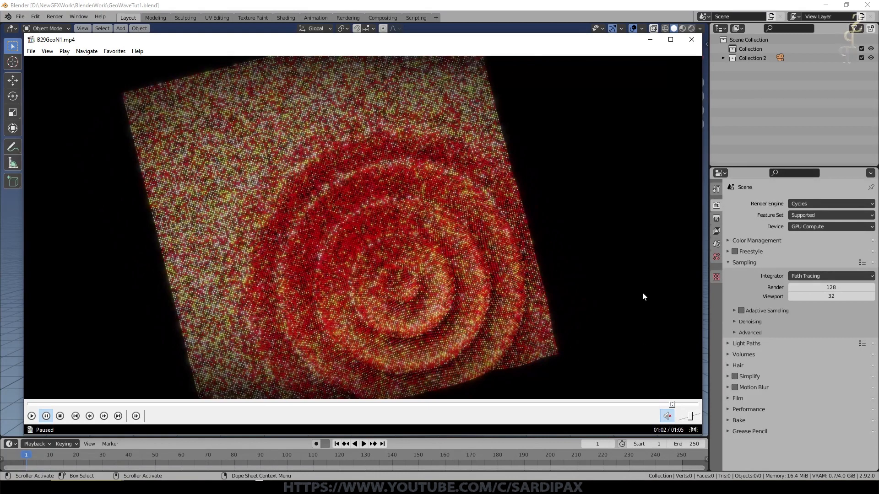
left_click(691, 40)
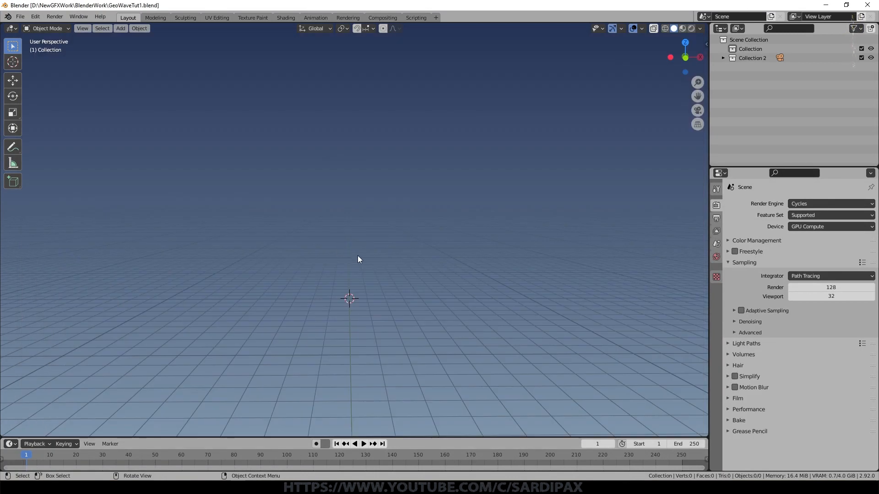
- Add a plane, enlarge it and apply its transforms
left_click(120, 28)
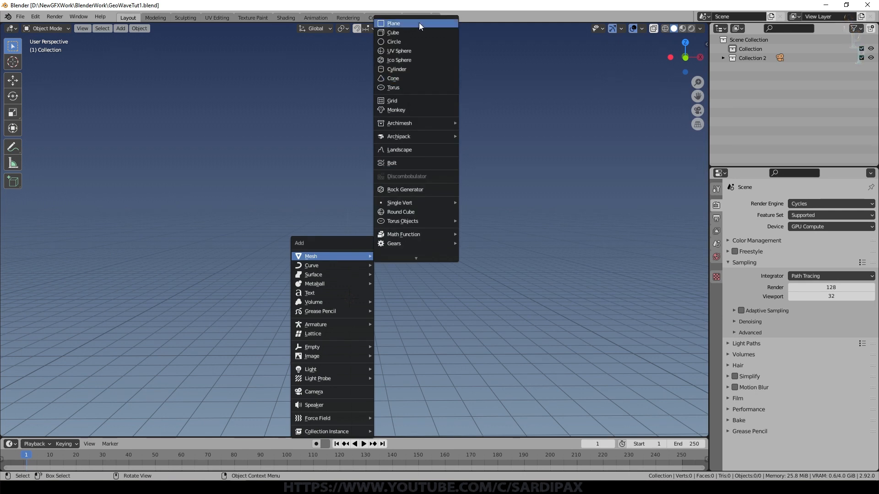
left_click(393, 23)
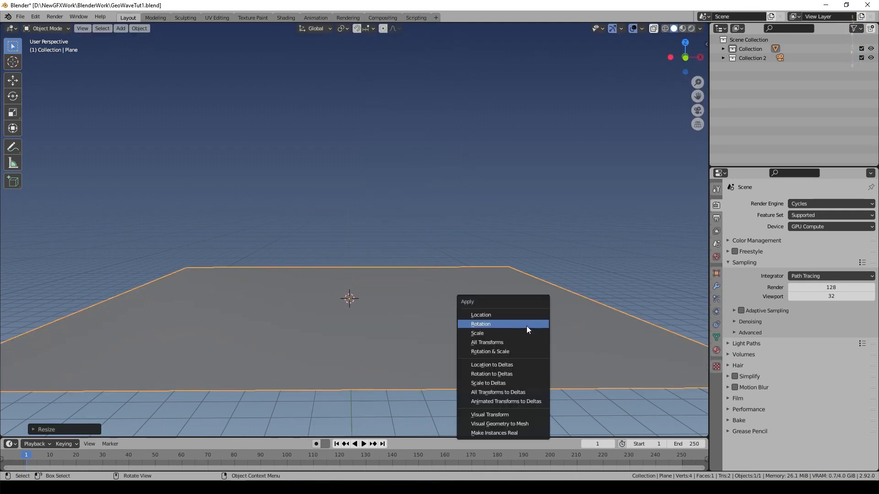
left_click(480, 324)
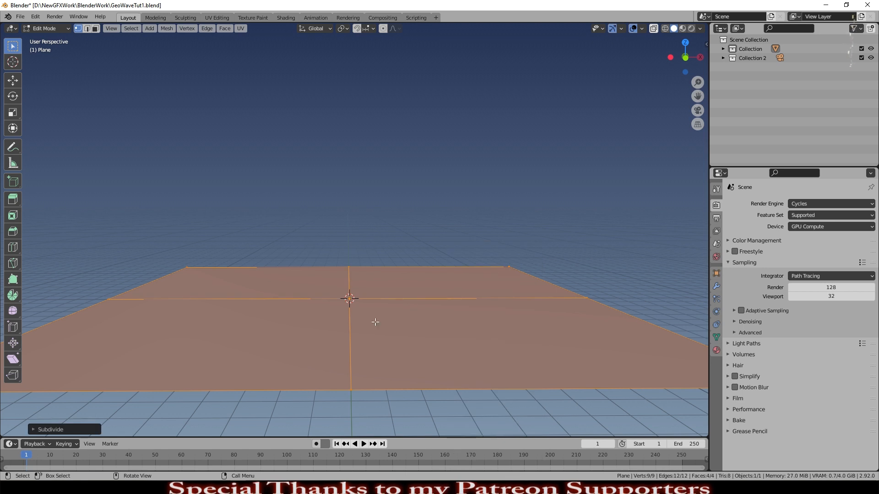
mouse_move(34, 431)
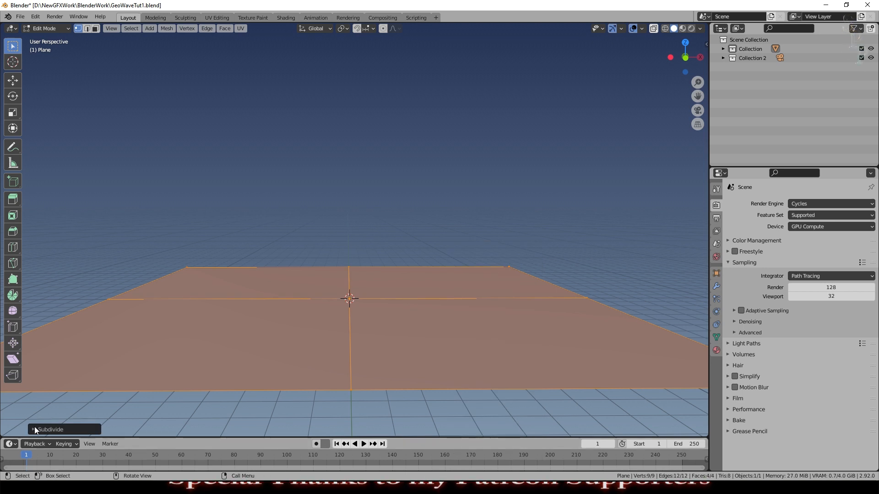
mouse_move(307, 328)
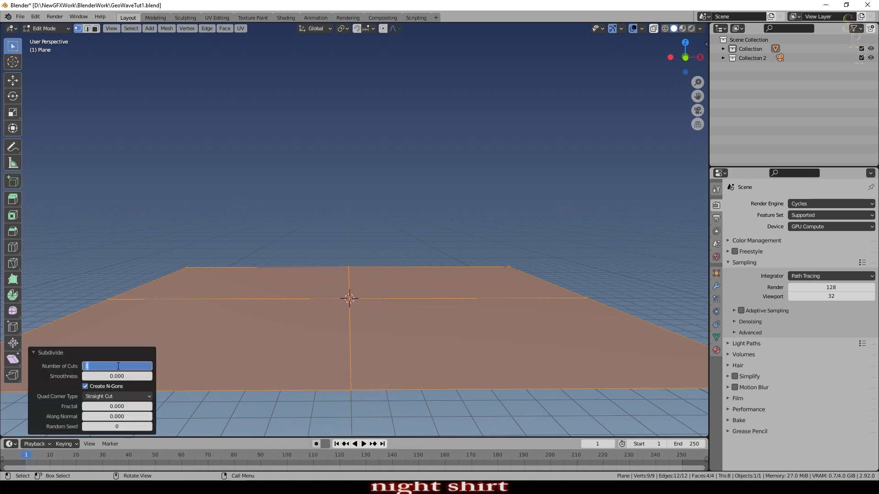
- Subdivide the plane in Edit Mode with 35 cuts into a 1,296-face grid
type("26")
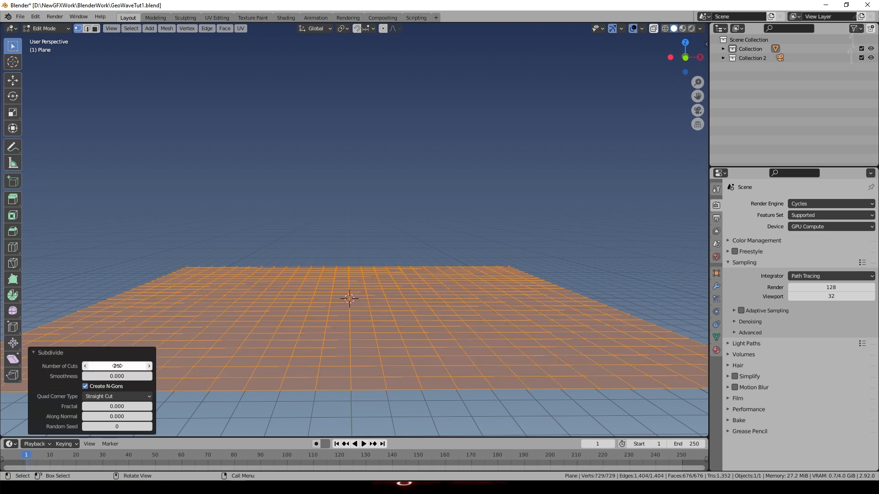
left_click(117, 366)
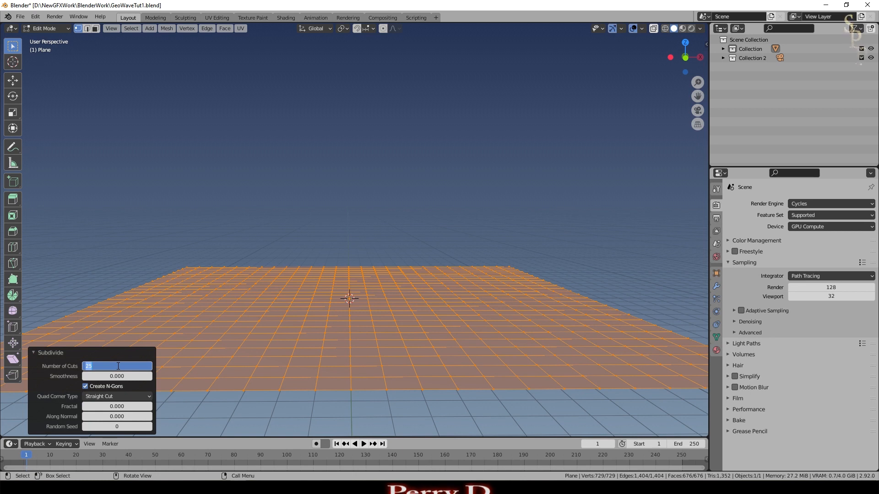
type("35")
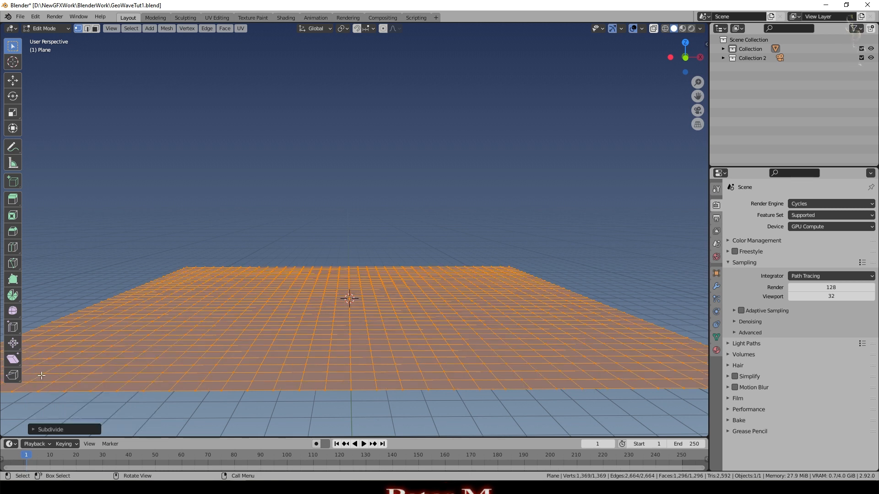
key("Tab")
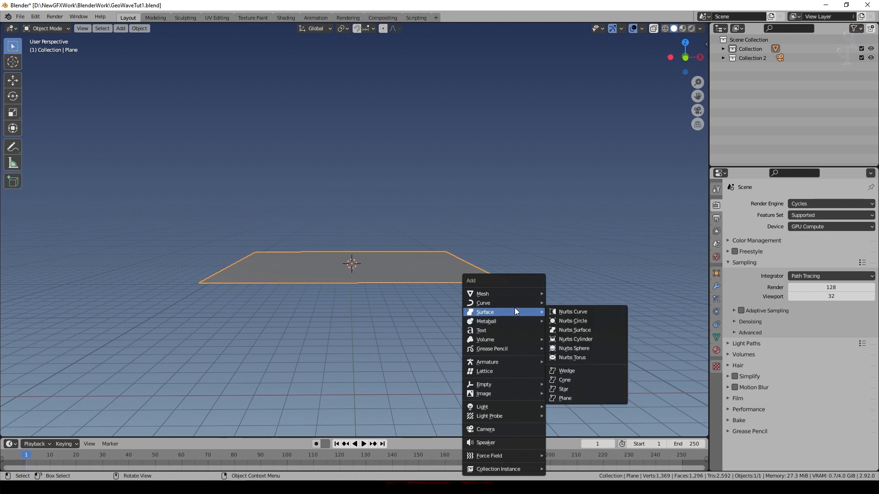
- Add an icosphere at the lowest subdivision level, apply its scale and shade it smooth
left_click(487, 294)
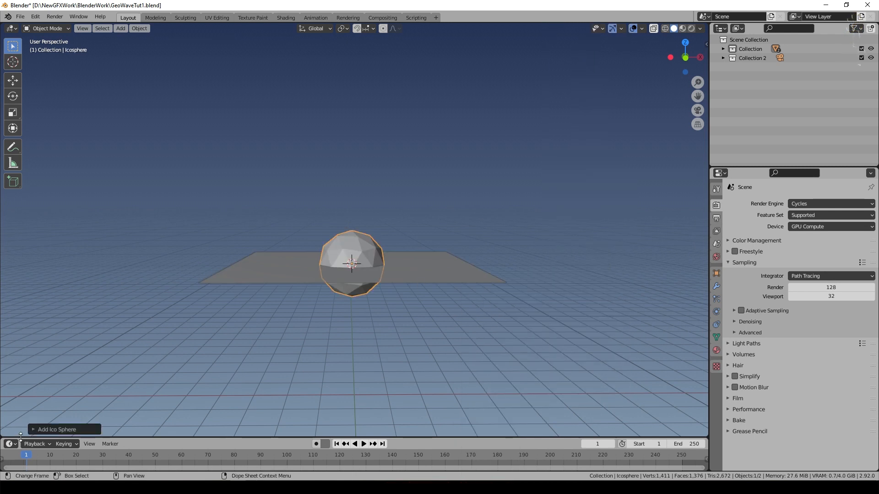
left_click(54, 429)
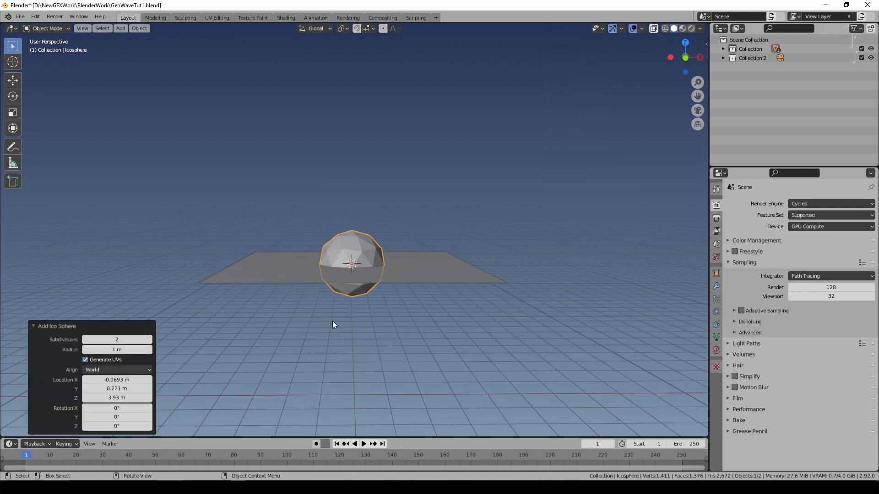
scroll("down", 3)
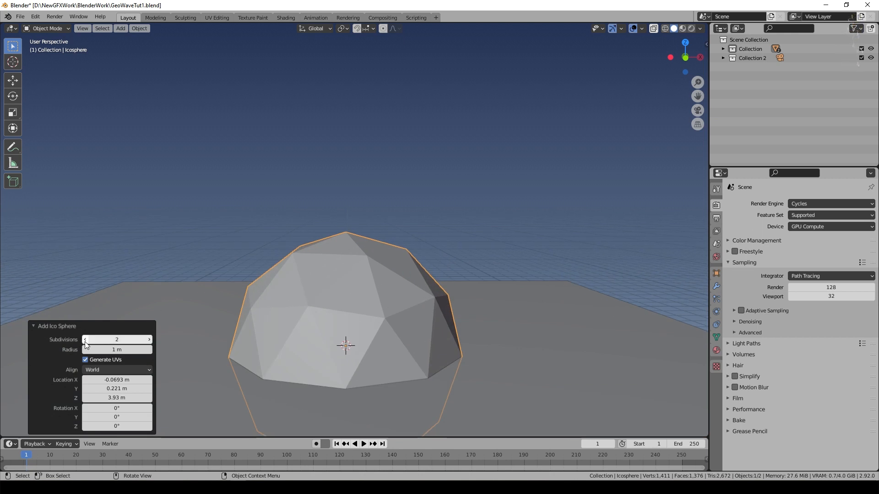
left_click(85, 340)
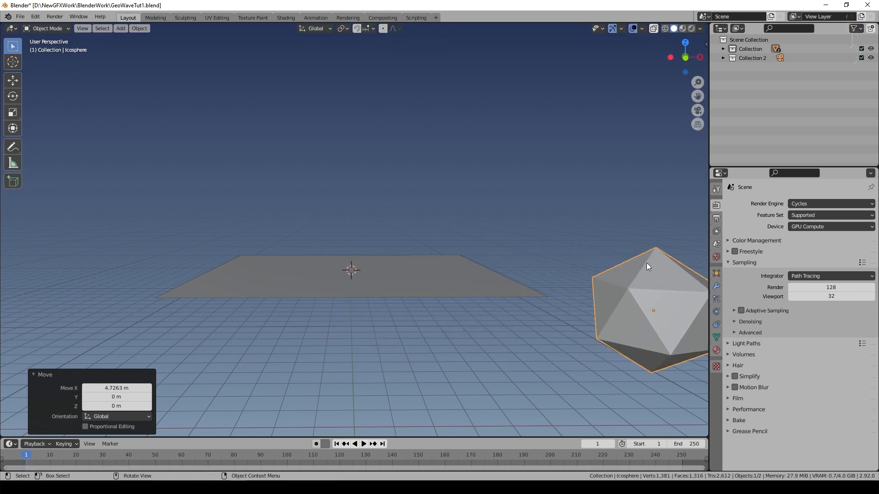
key("s")
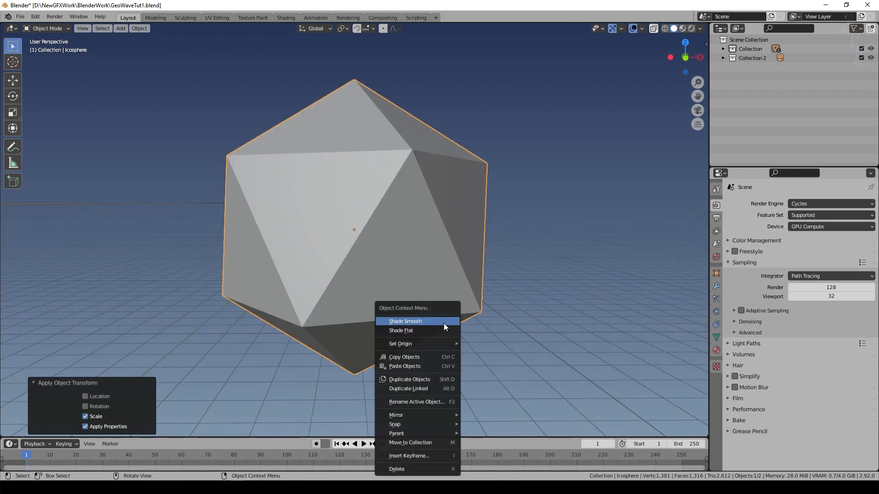
left_click(405, 322)
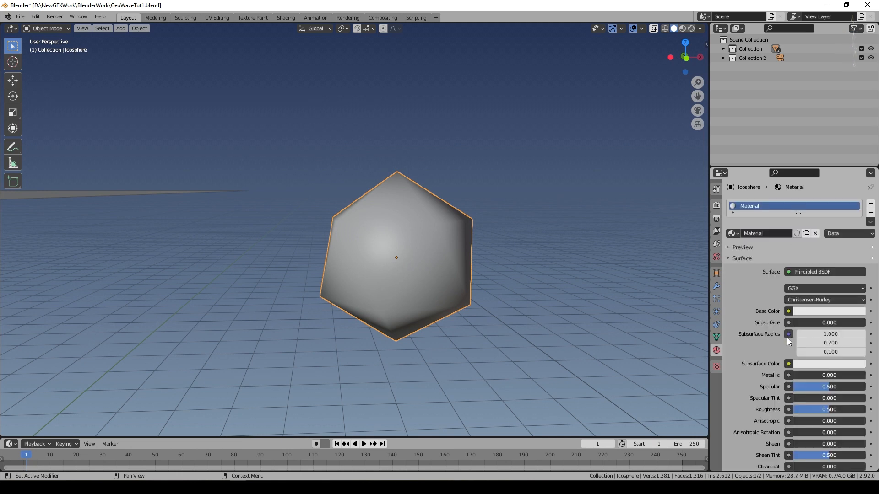
- Give the icosphere's material a yellow emission at strength 3
scroll("down", 3)
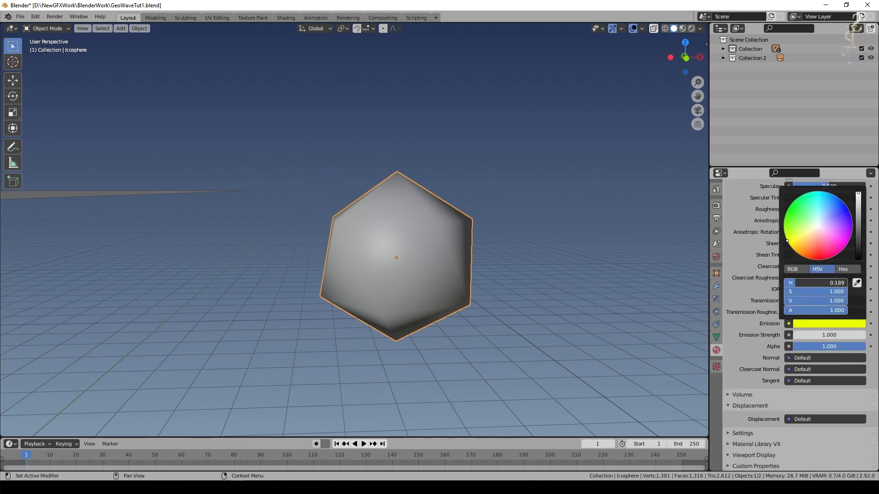
left_click(829, 335)
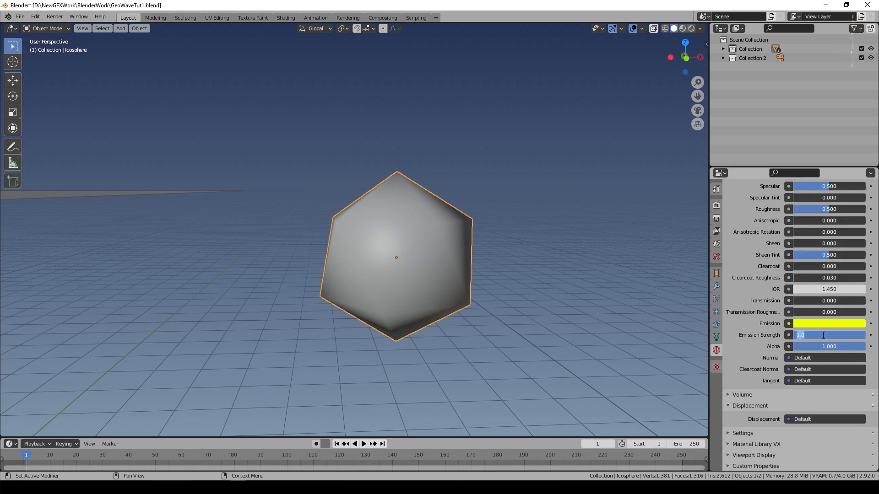
type("3.000")
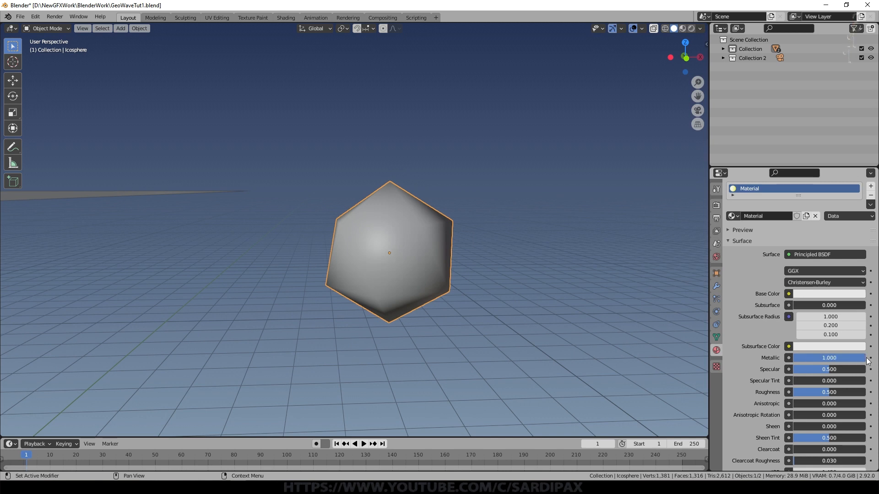
- Switch the render engine to Eevee and return to the material to set Metallic to 1
left_click(715, 205)
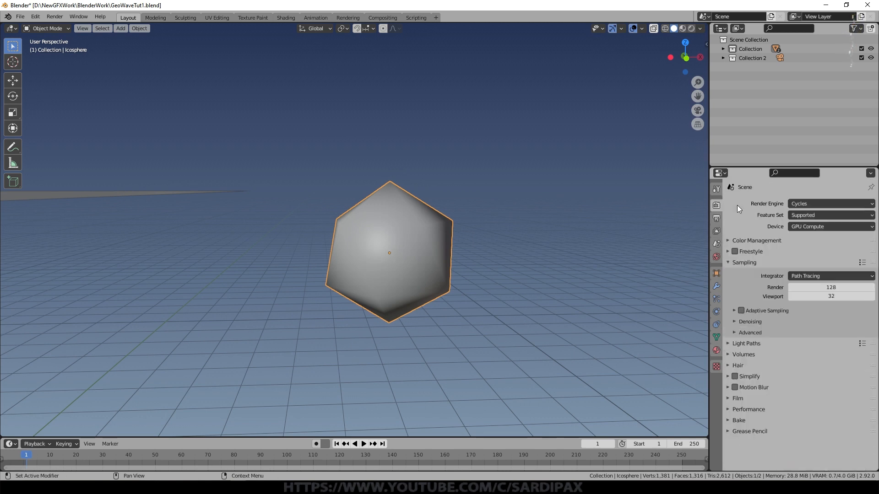
left_click(830, 203)
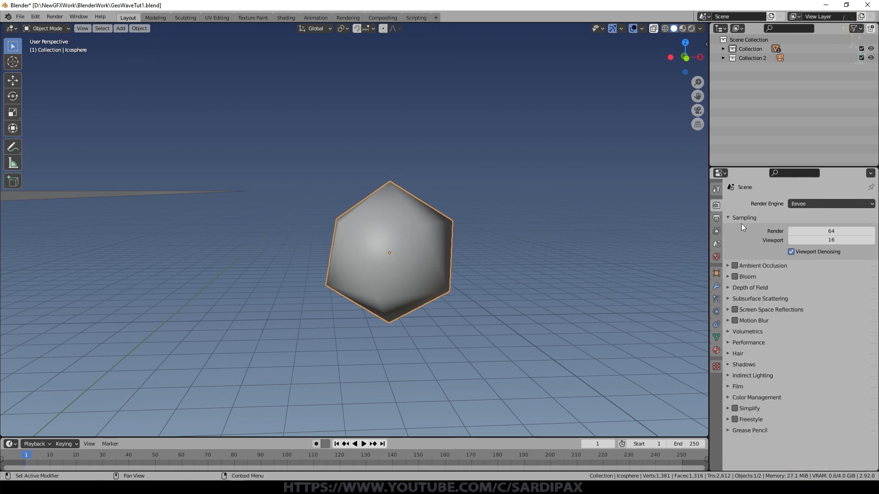
left_click(735, 309)
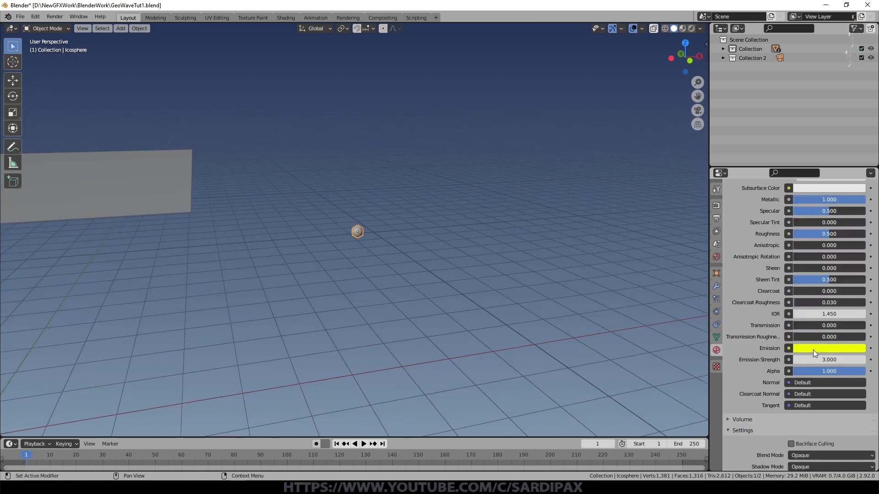
scroll("down", 3)
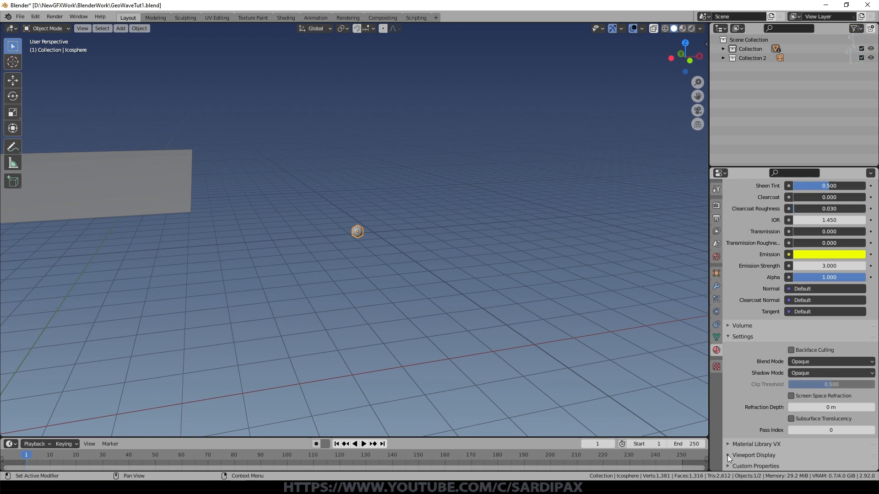
- Duplicate the icosphere and give the copy its own orange-emitting material
key("shift+d")
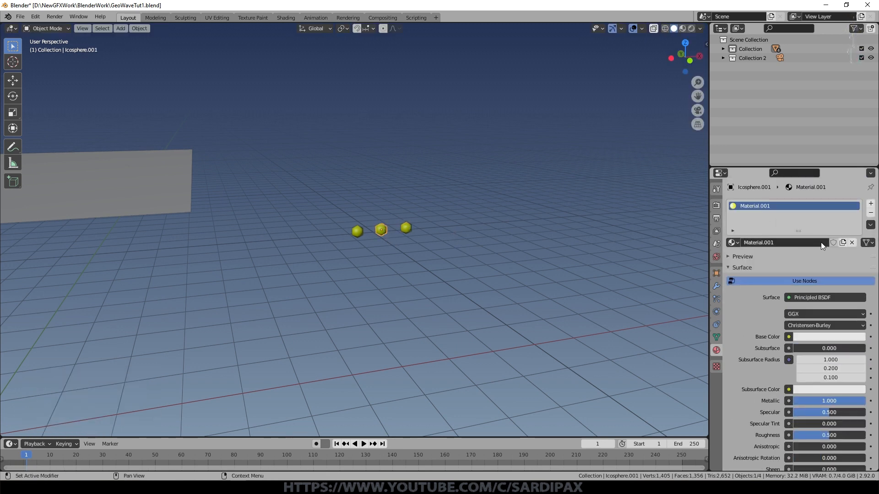
double_click(758, 241)
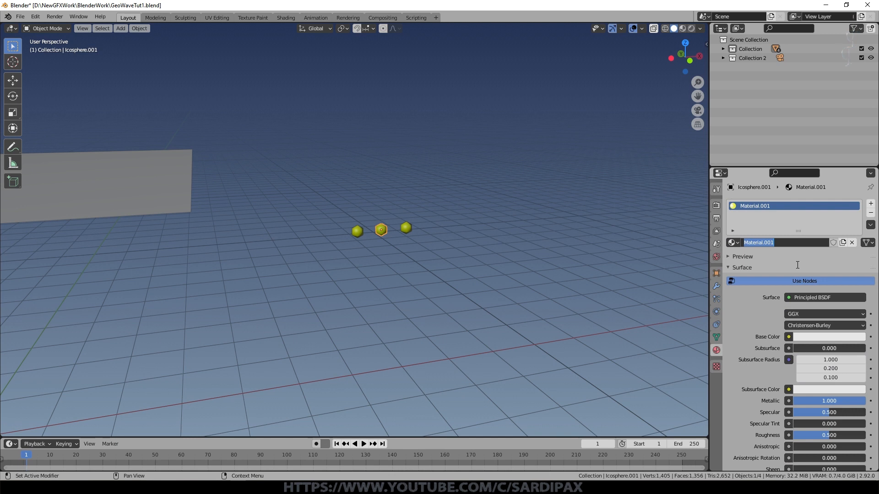
scroll("down", 3)
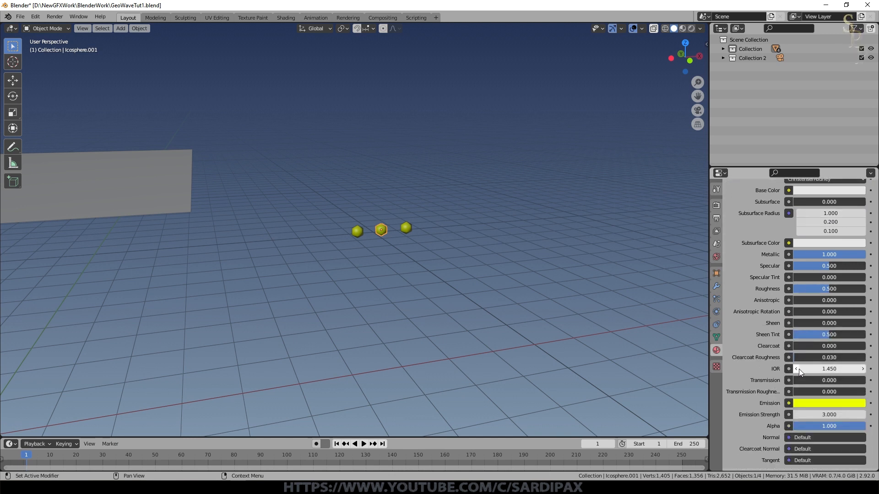
left_click(828, 403)
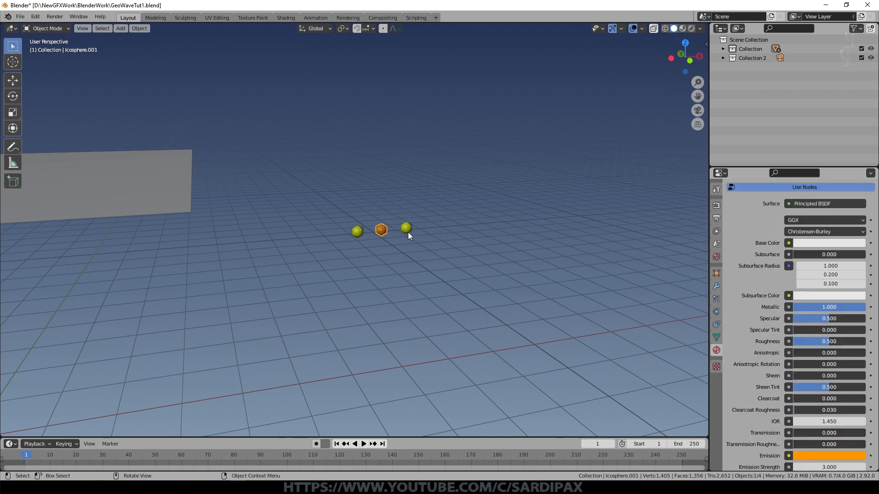
- Make the right-hand icosphere's emission and viewport display colour red
left_click(406, 228)
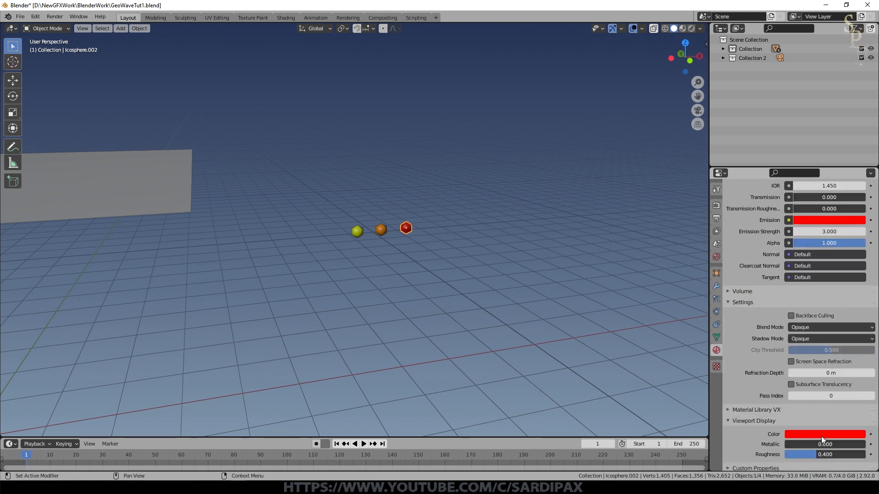
left_click(758, 57)
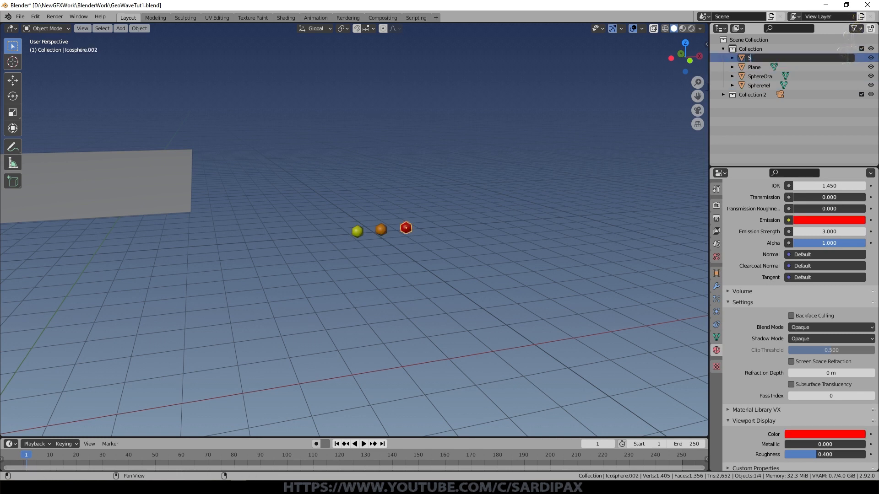
- Name the red sphere SpherRed, select the plane and preview against a black world
type("SpherRed")
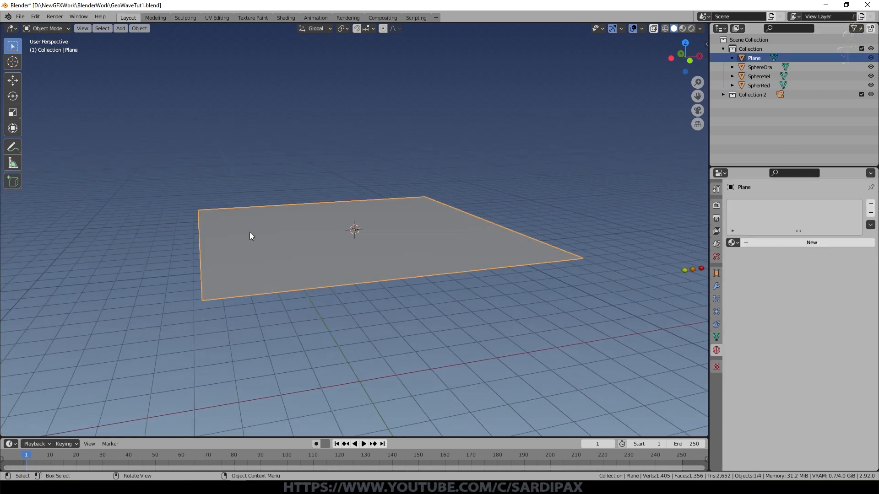
left_click(715, 256)
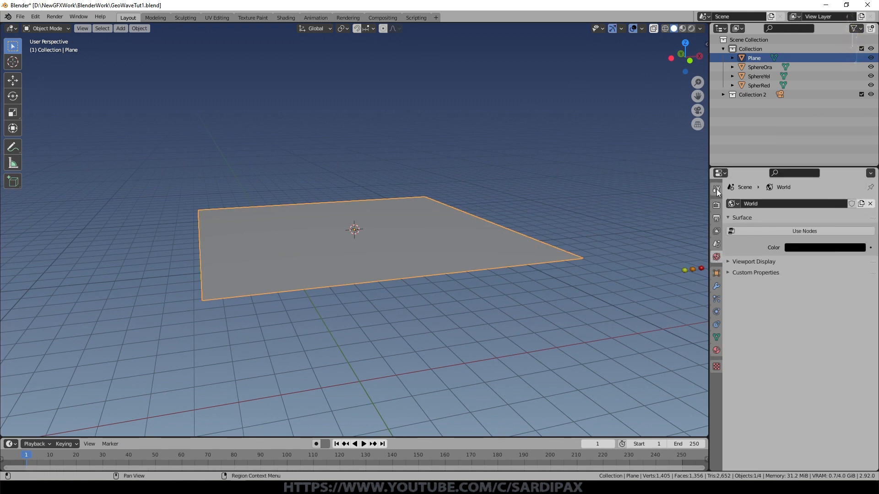
left_click(692, 29)
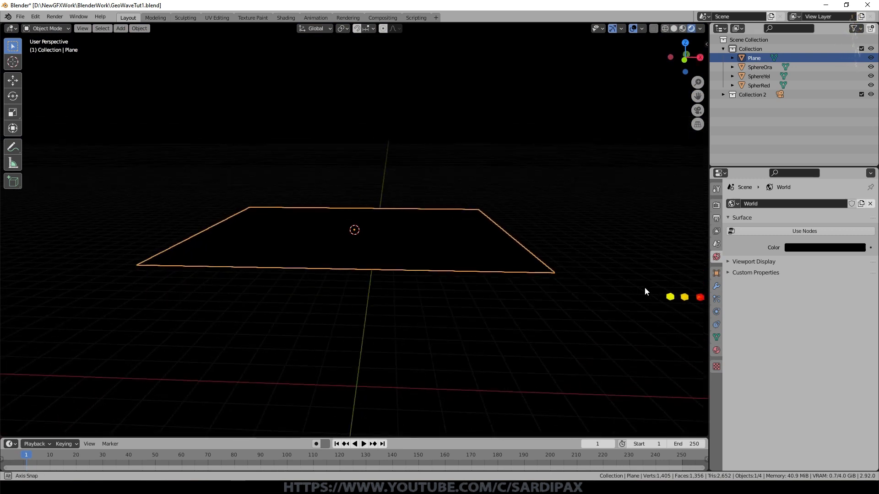
left_click(640, 28)
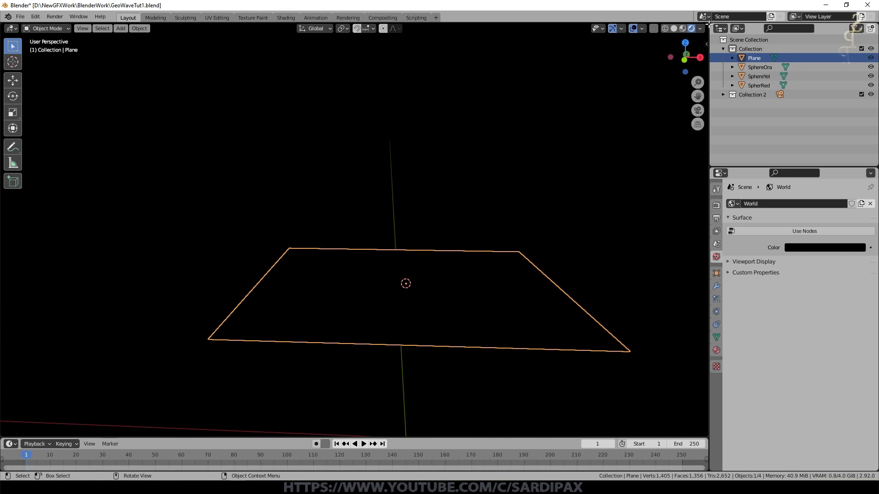
- Turn the upper area into a Geometry Node Editor for the plane
left_click(10, 29)
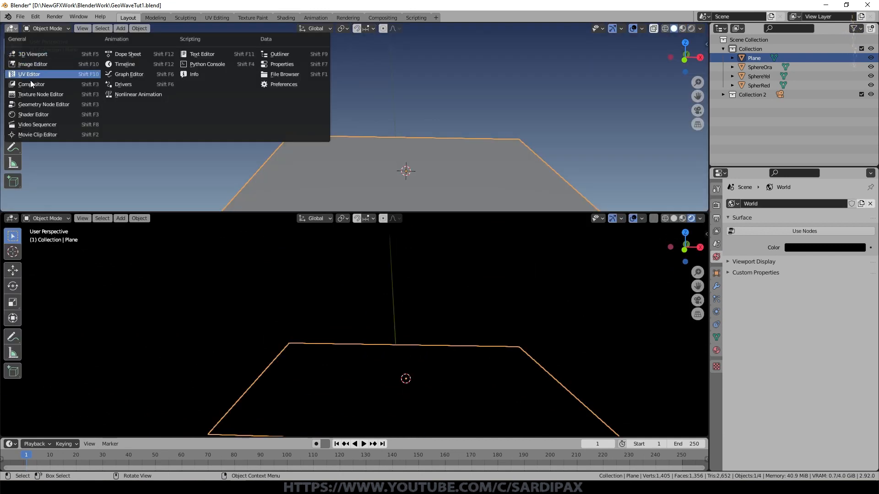
left_click(31, 83)
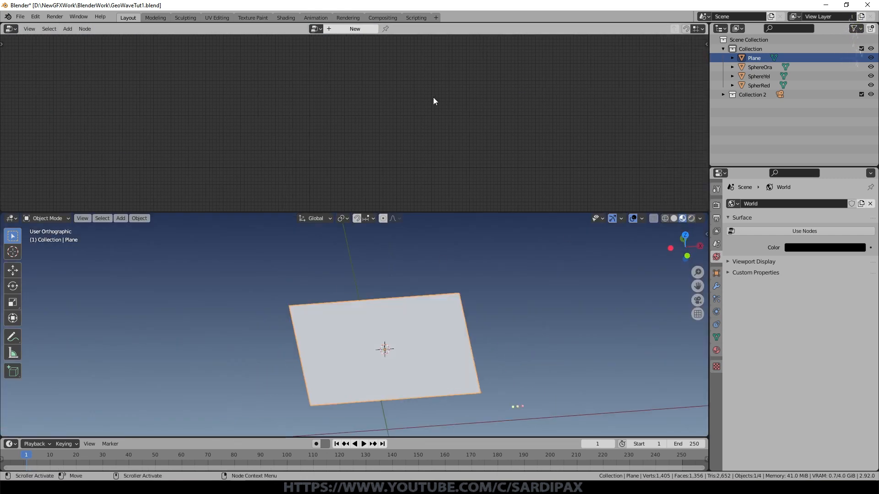
mouse_move(354, 28)
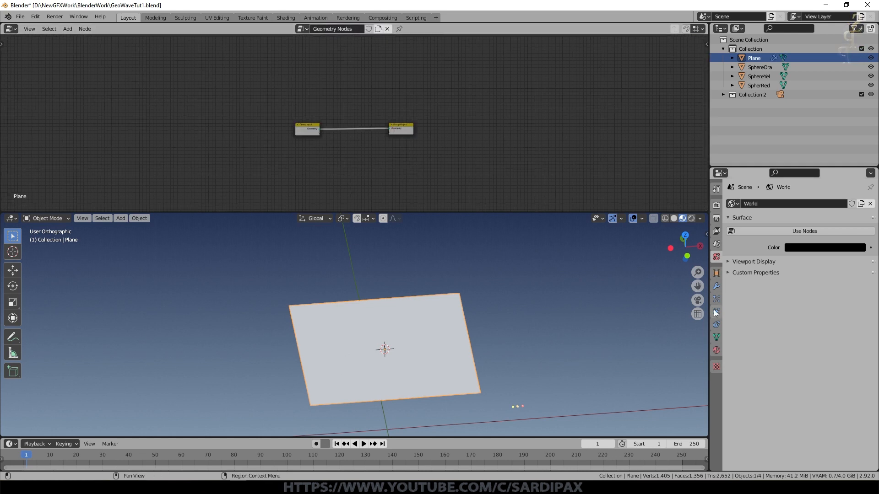
- Show the plane's modifiers and spread Group Input and Output apart, keeping geometry connected
left_click(716, 286)
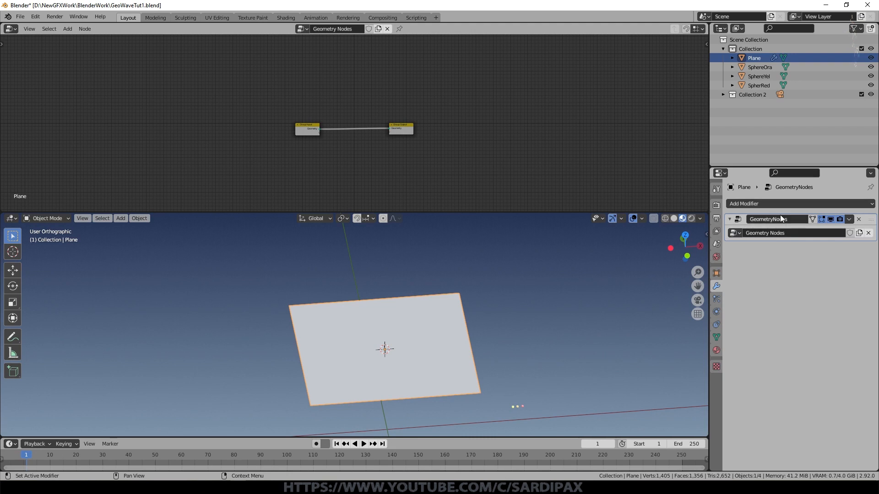
mouse_move(834, 460)
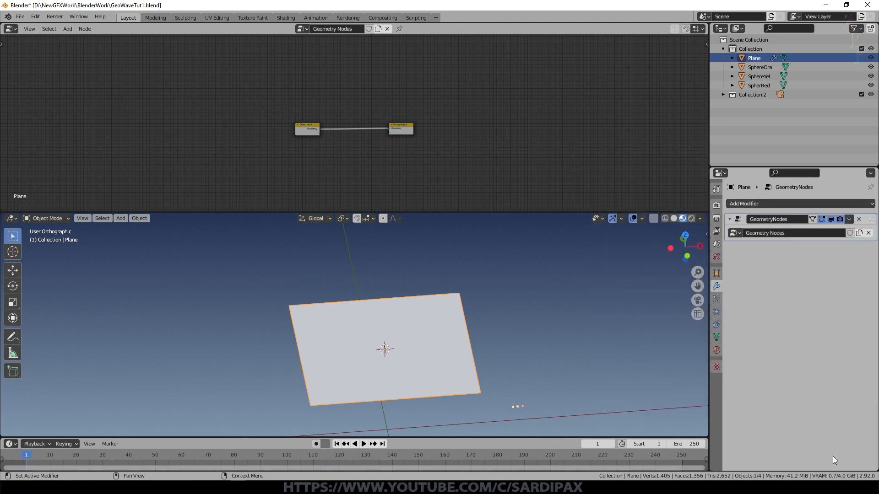
scroll("up", 3)
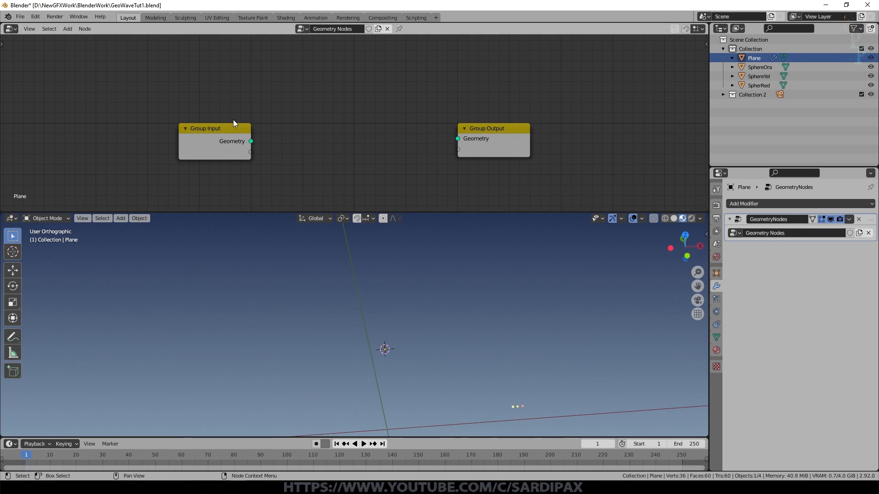
left_click_drag(251, 141, 457, 138)
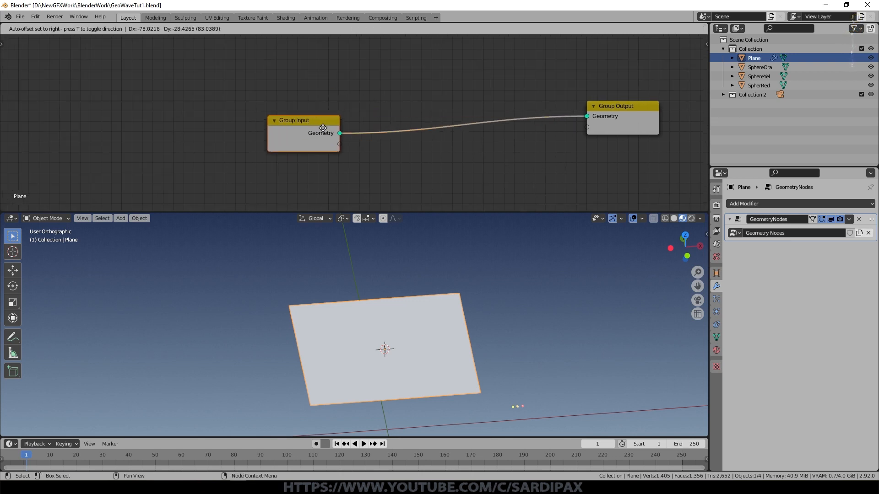
left_click_drag(303, 120, 264, 107)
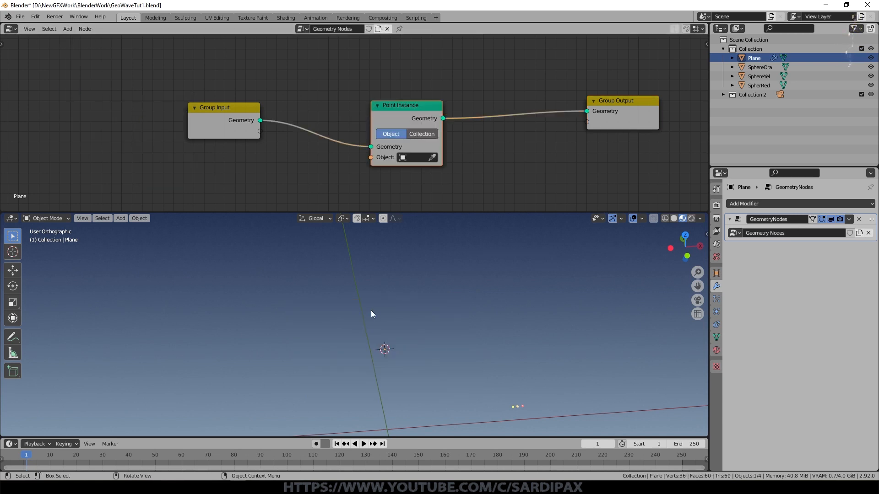
- Set the Point Instance node's object to SphereYel and tidy the node layout
left_click(416, 156)
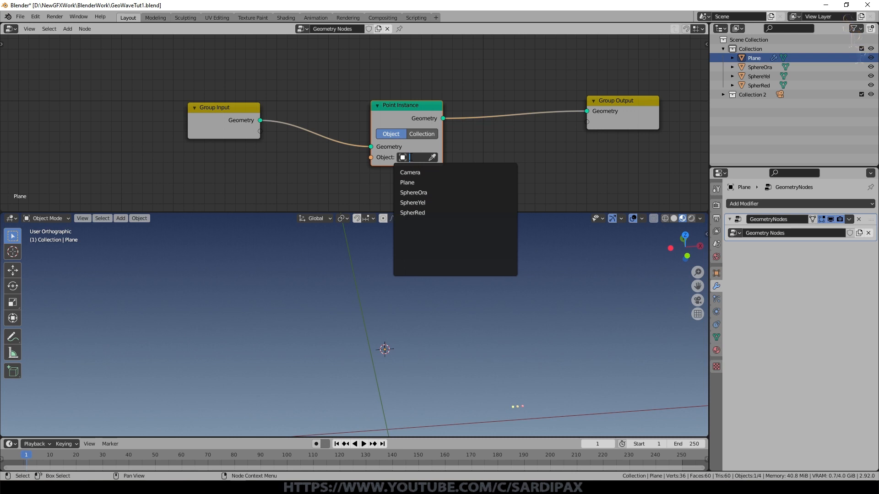
mouse_move(413, 203)
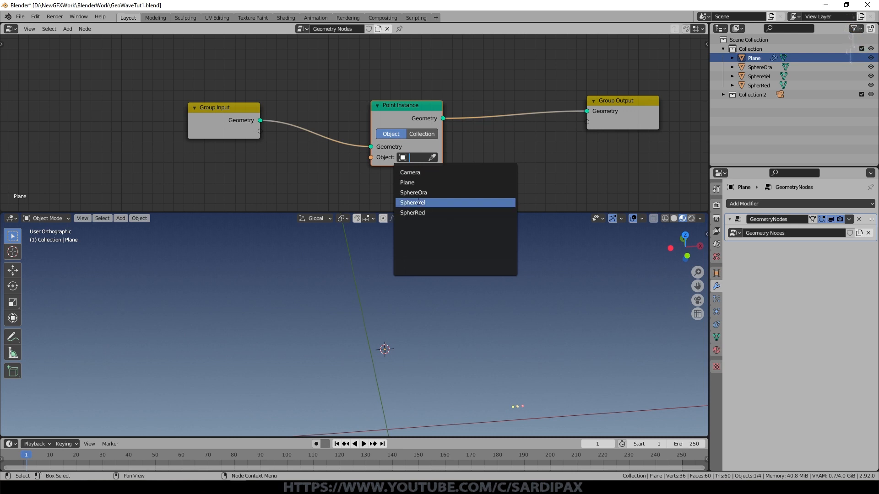
left_click(413, 202)
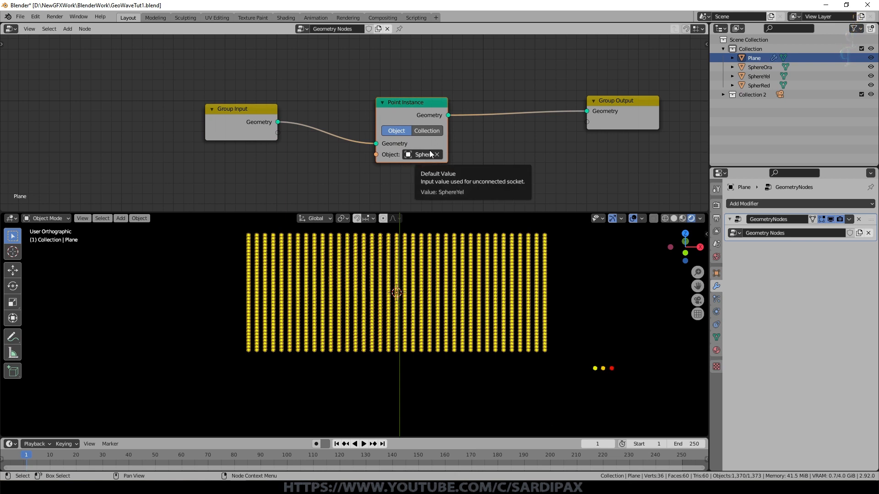
mouse_move(538, 321)
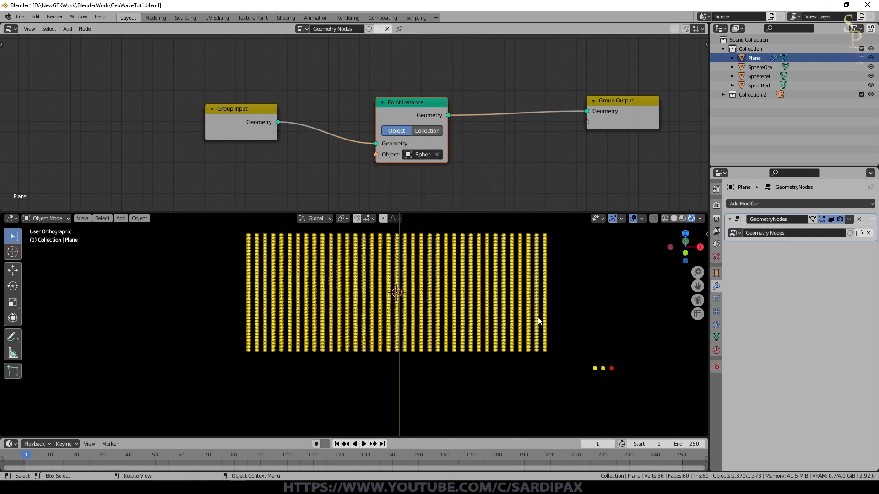
mouse_move(408, 106)
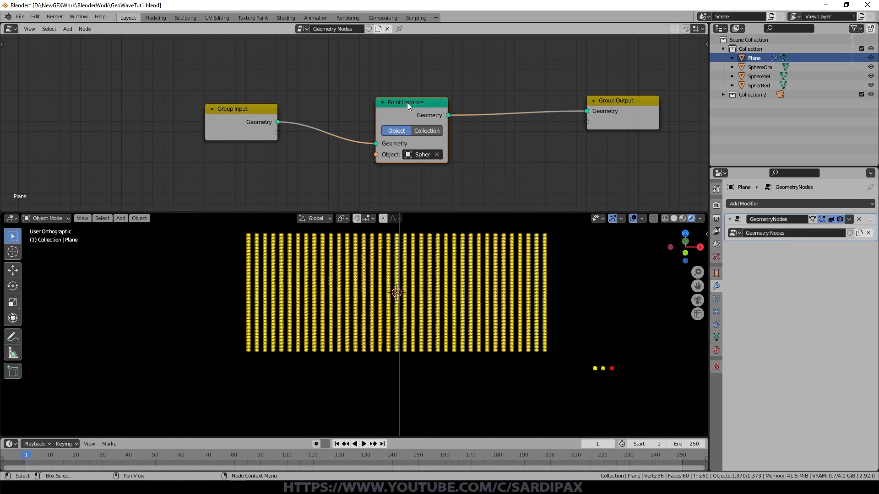
left_click(621, 101)
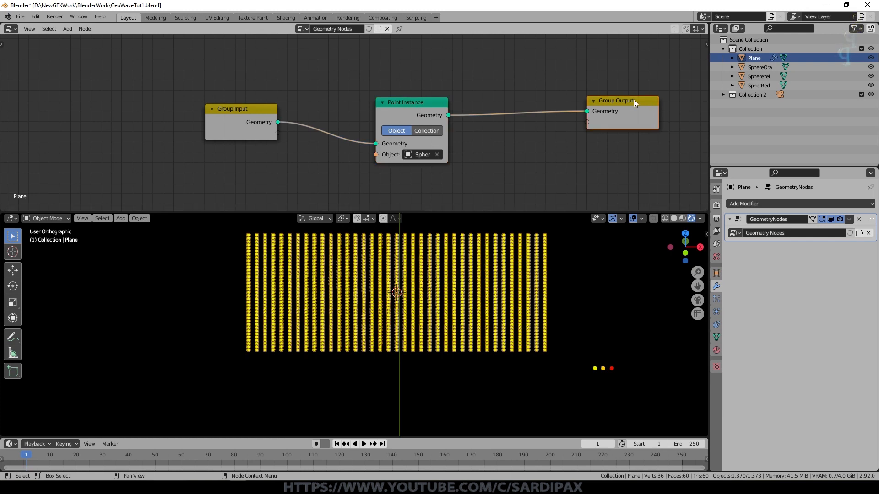
left_click_drag(231, 109, 208, 89)
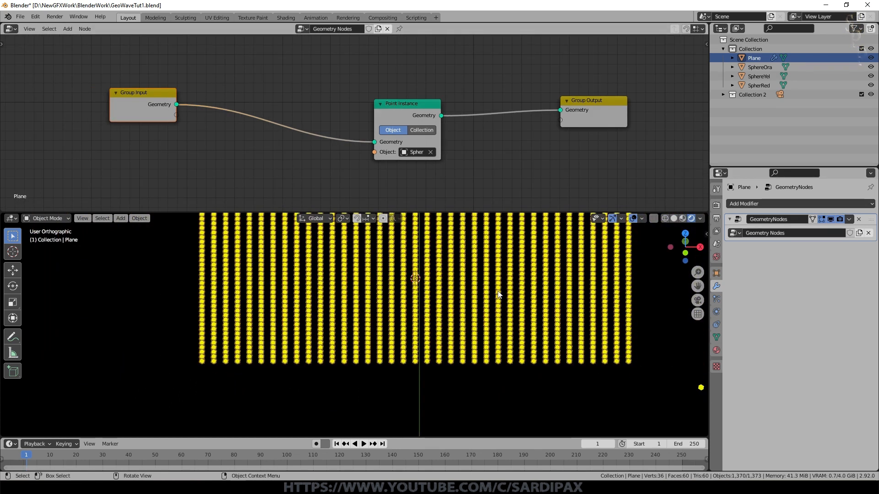
- Insert a Point Scale node set to Vector with 0.5 on X, Y and Z
left_click(67, 28)
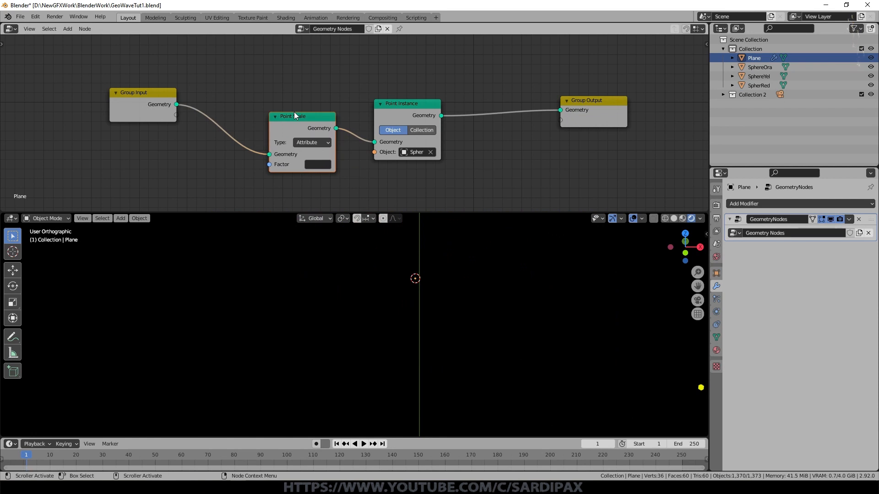
left_click(311, 142)
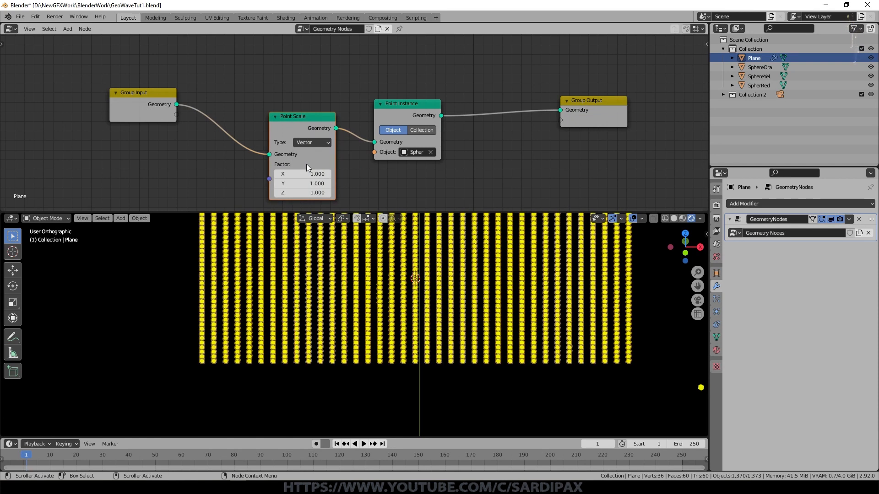
left_click(311, 142)
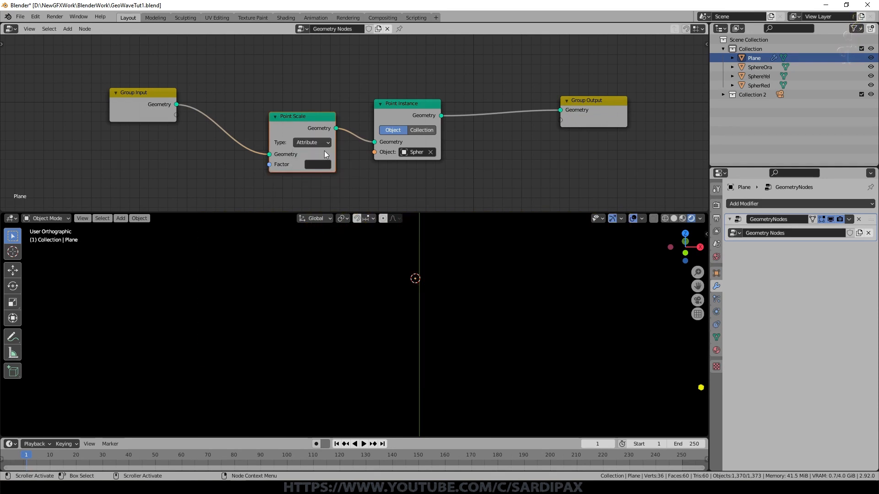
left_click(311, 142)
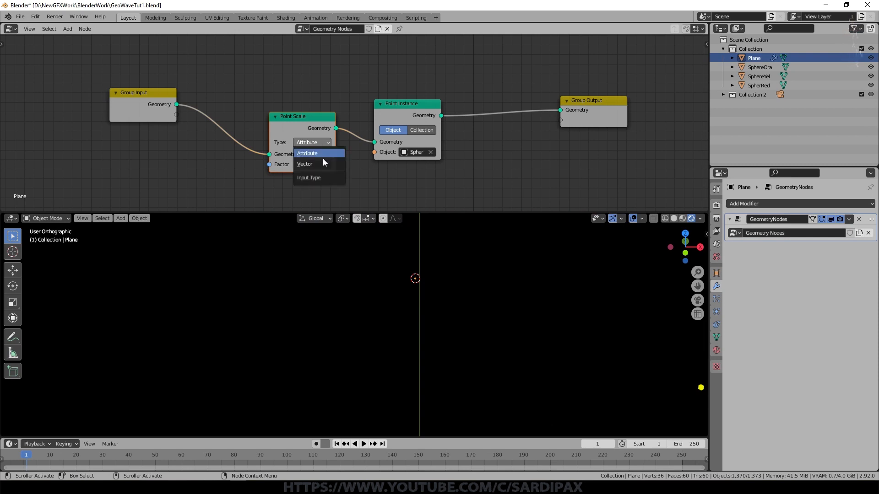
left_click(304, 164)
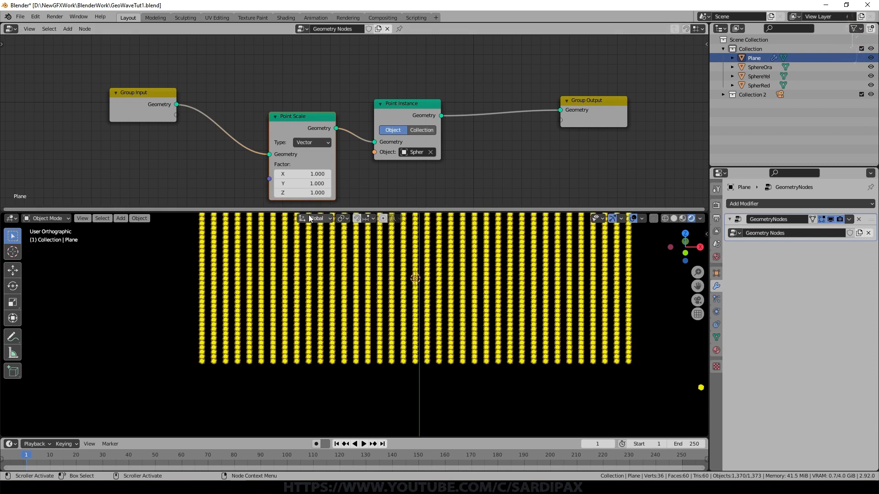
mouse_move(301, 174)
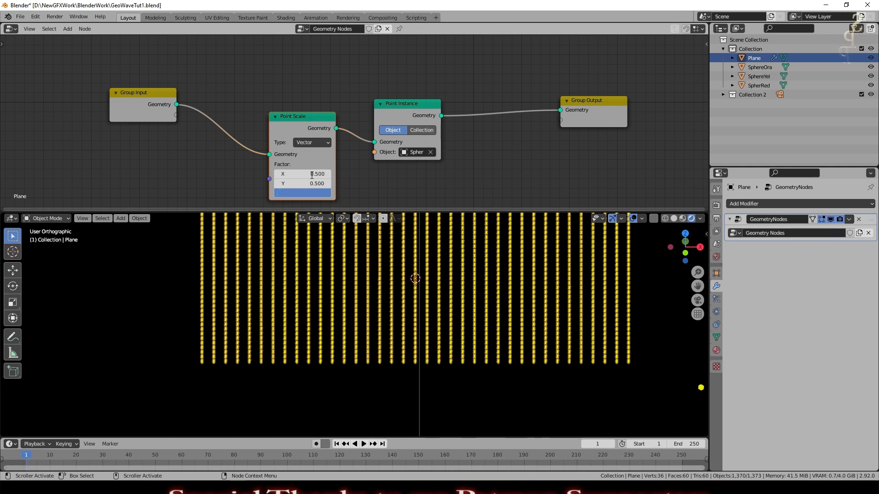
left_click(302, 192)
type("0.500")
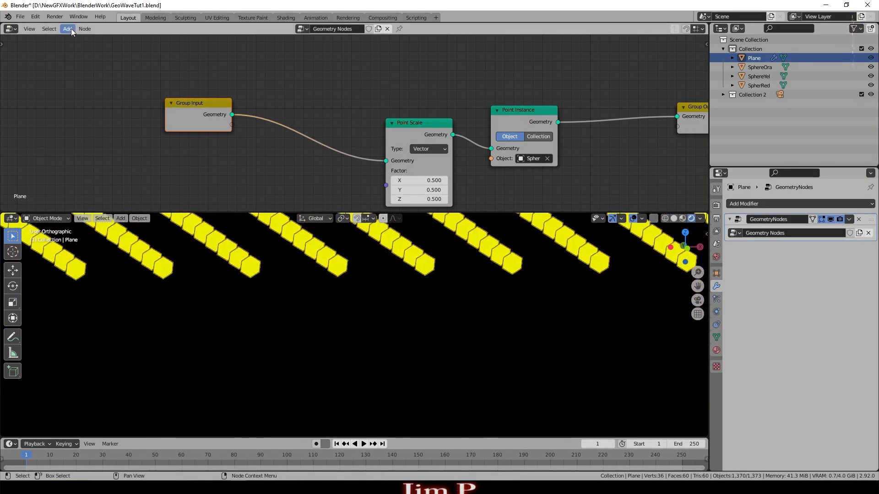
- Insert a Transform node before Point Scale, trying a translation then resetting it to 0
left_click(67, 29)
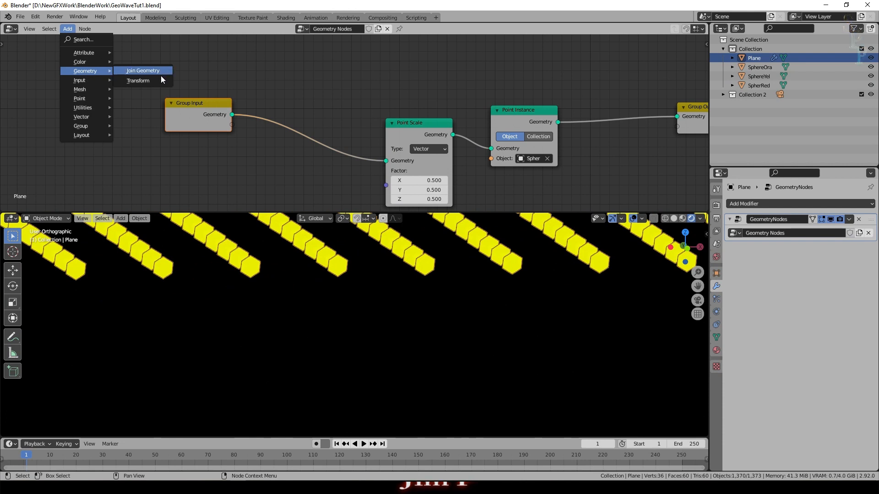
left_click(139, 81)
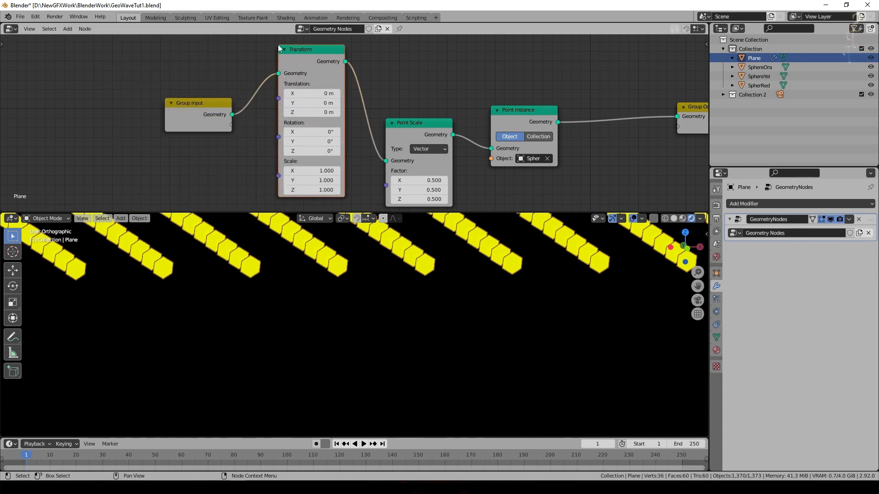
left_click_drag(311, 112, 348, 112)
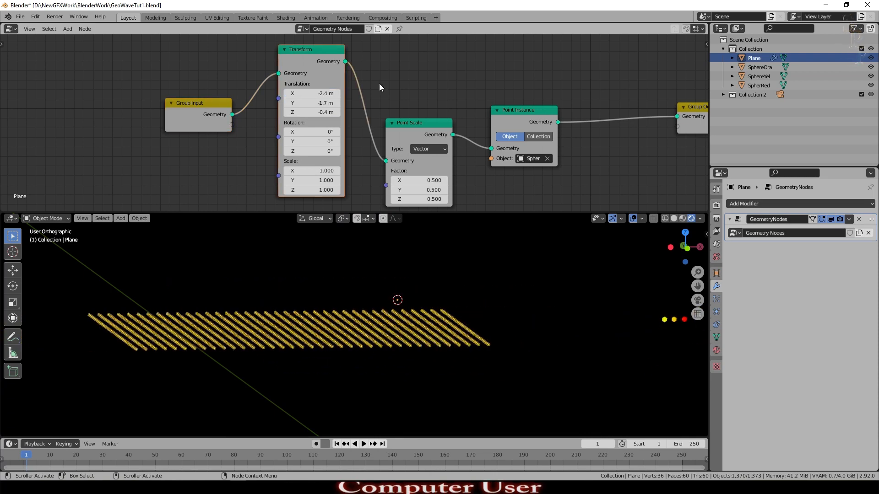
double_click(311, 93)
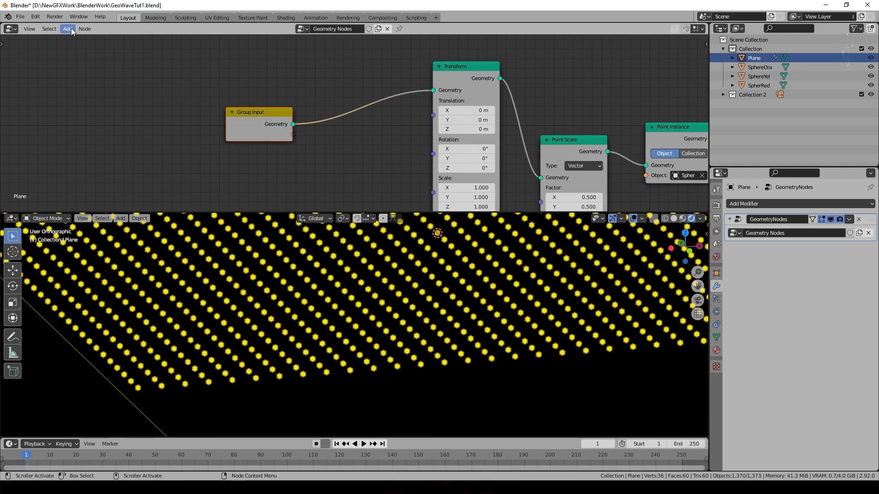
- Insert an Attribute Randomize node on the 'scale' attribute feeding the Transform node
left_click(66, 28)
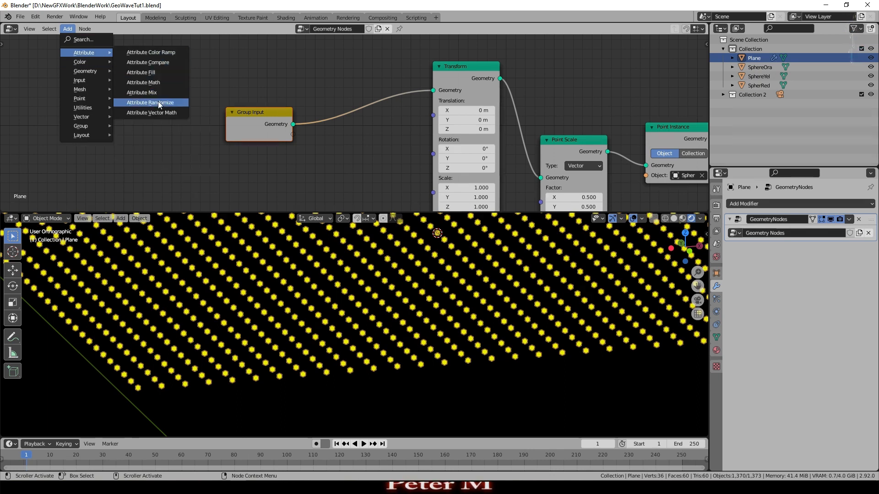
left_click(150, 102)
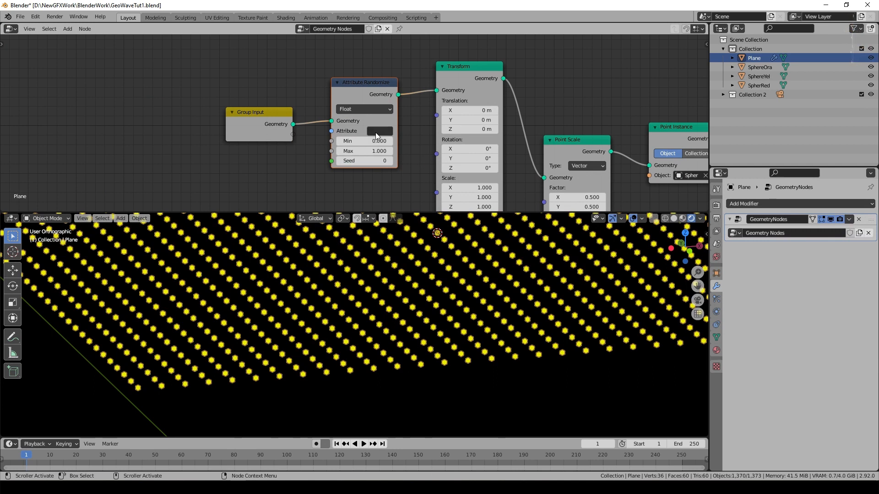
mouse_move(378, 132)
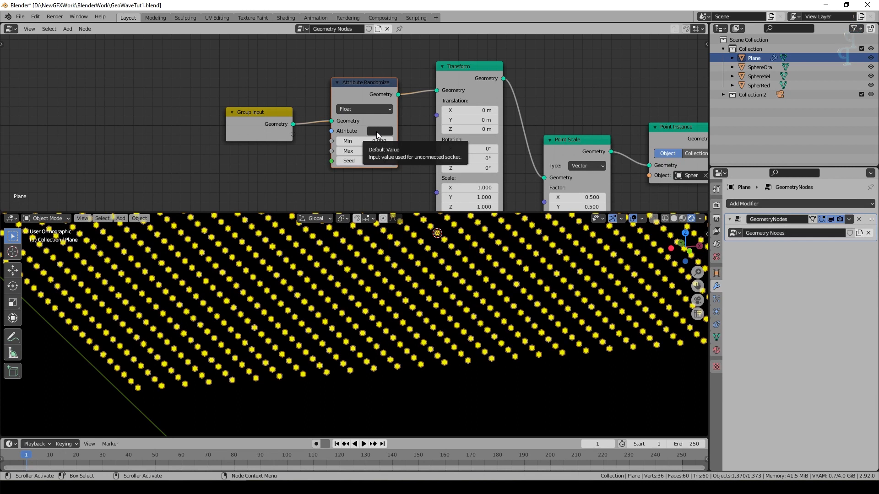
left_click(379, 131)
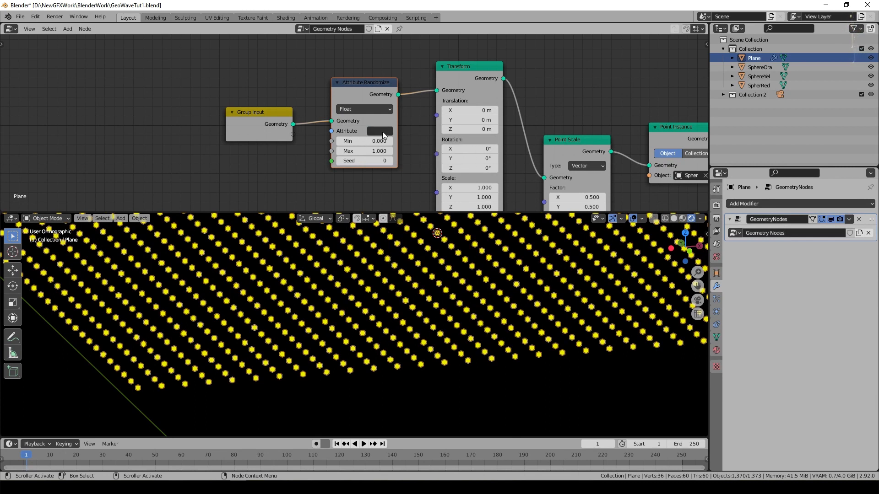
left_click(379, 131)
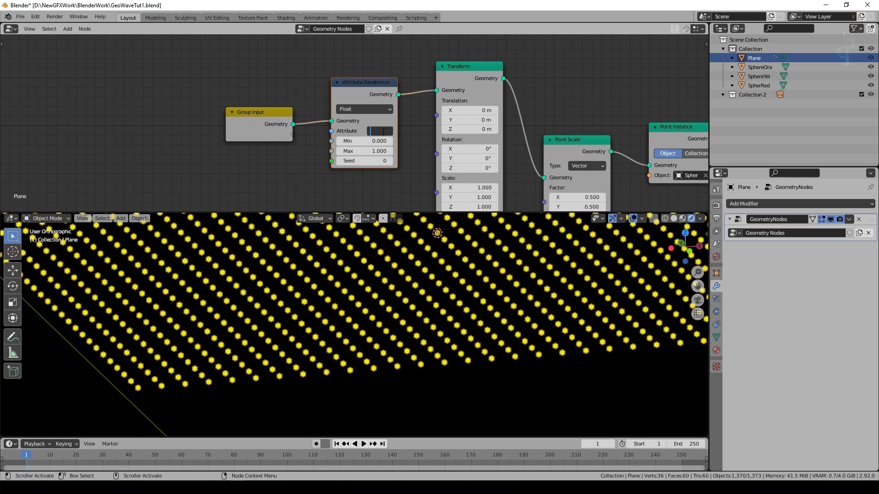
type("s")
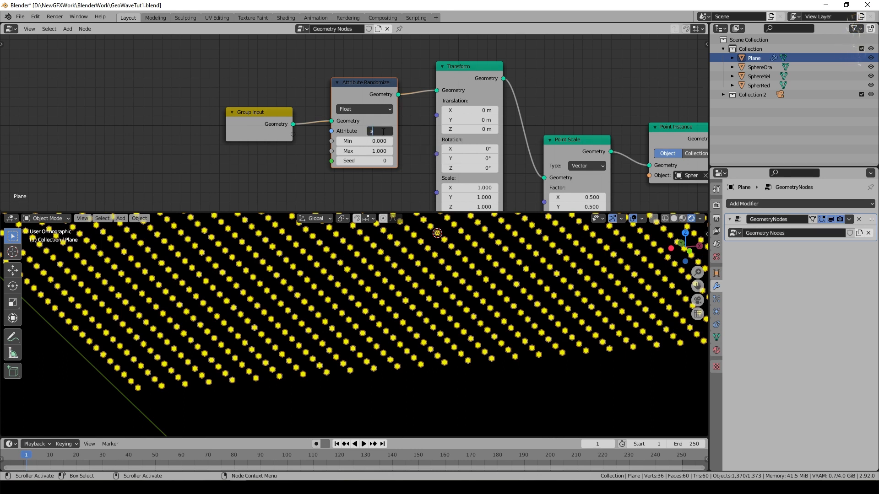
type("scale")
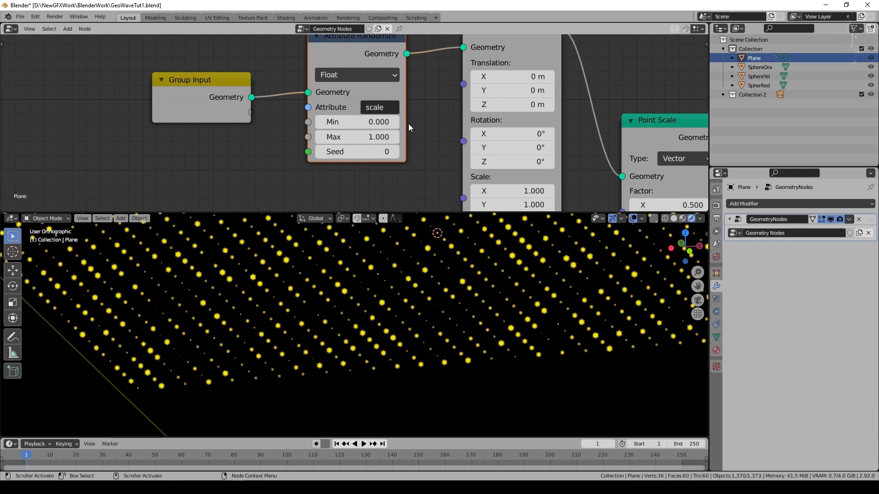
mouse_move(356, 122)
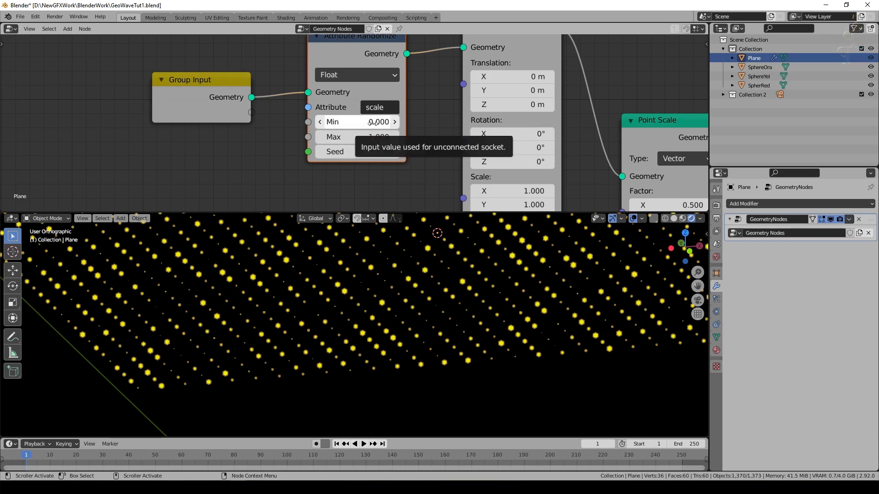
mouse_move(356, 137)
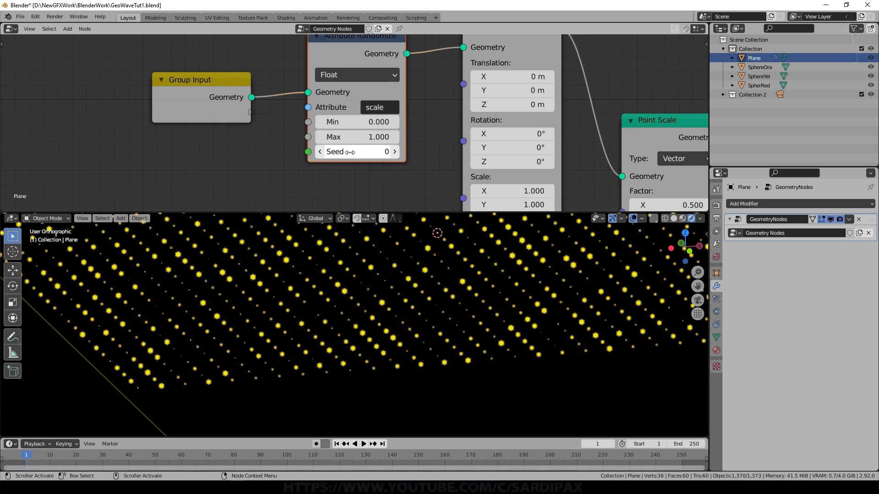
mouse_move(379, 107)
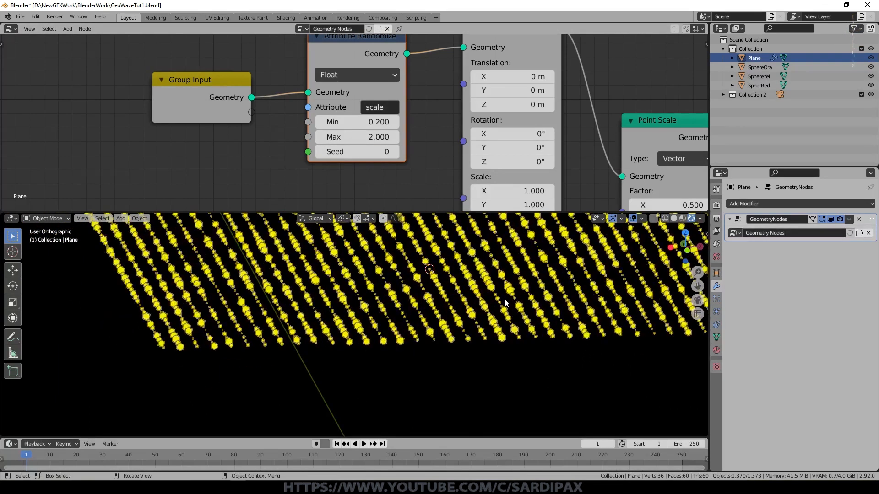
- Set the Wave modifier height 0.65 m, width 0.1 m and narrowness 8.3 m
scroll("down", 3)
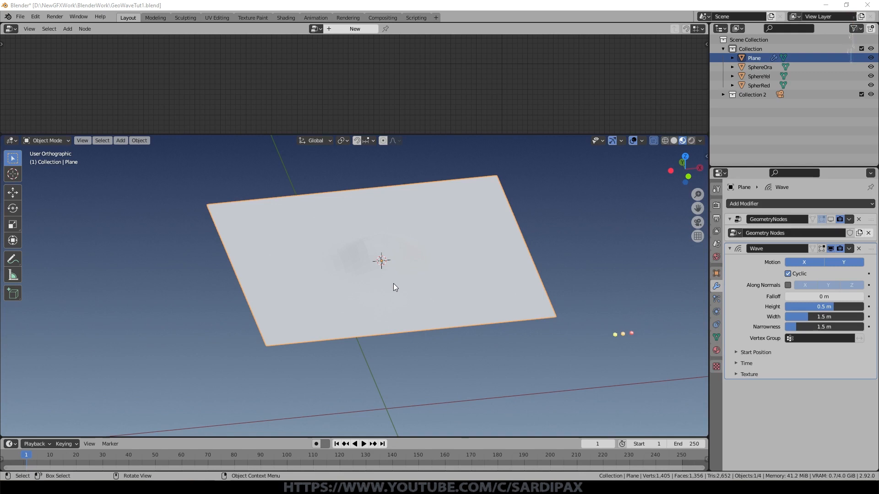
mouse_move(691, 261)
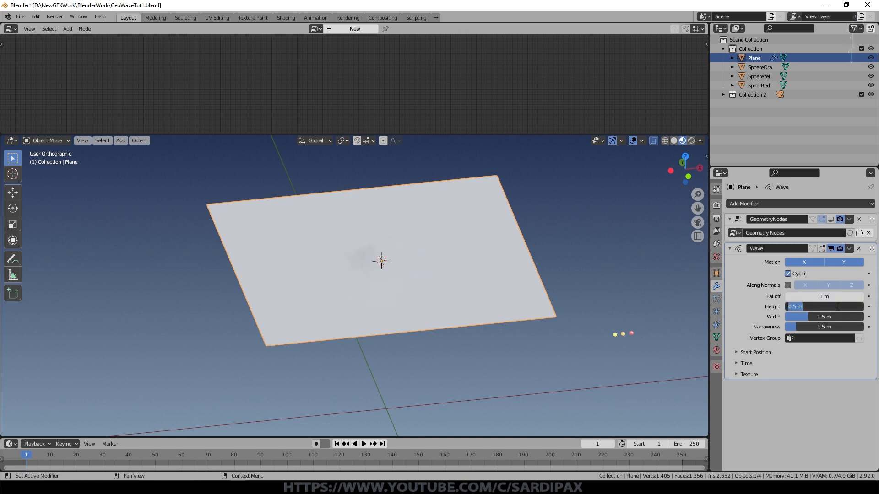
left_click_drag(802, 307, 836, 307)
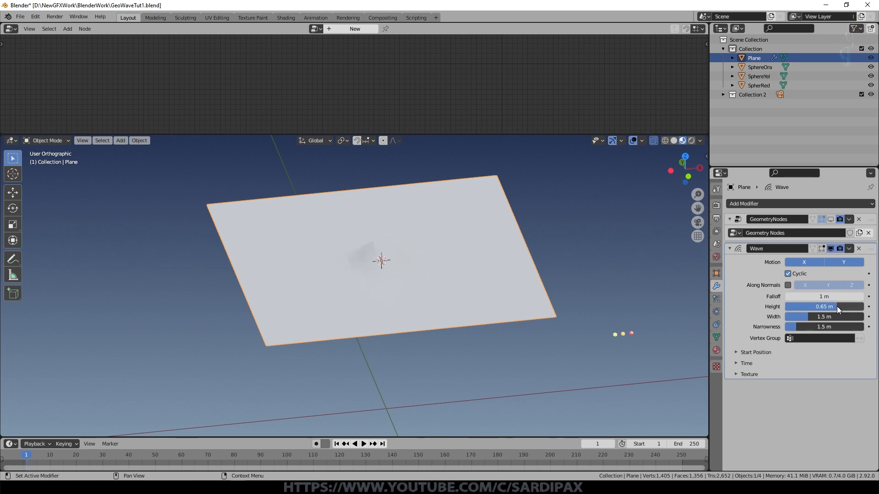
left_click_drag(840, 315, 796, 316)
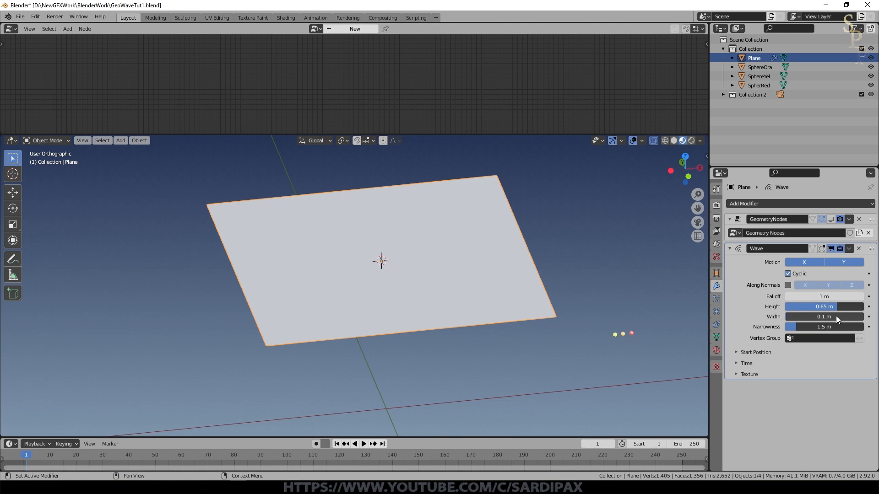
left_click_drag(808, 327, 838, 327)
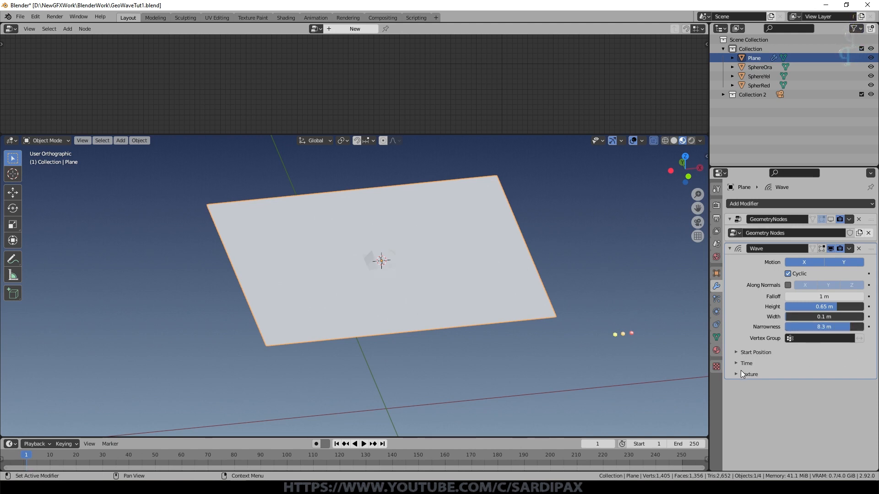
- Expand the wave's Time settings and set damping to 0
left_click(736, 363)
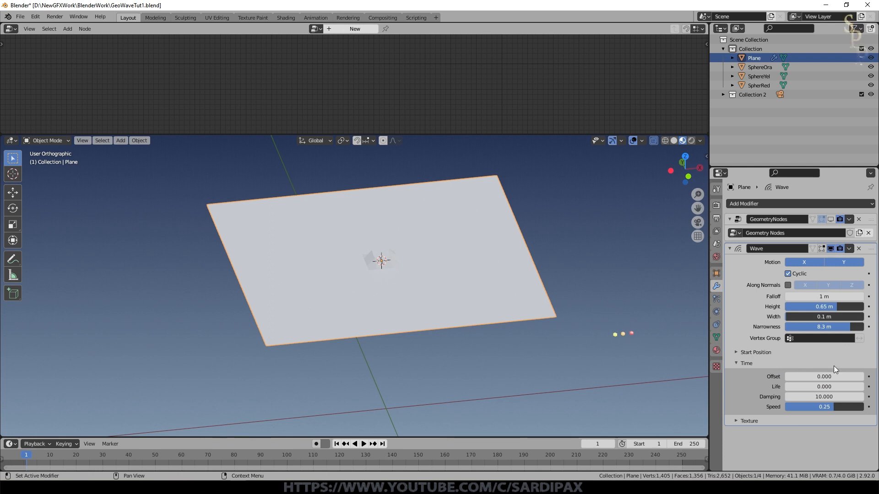
left_click(824, 396)
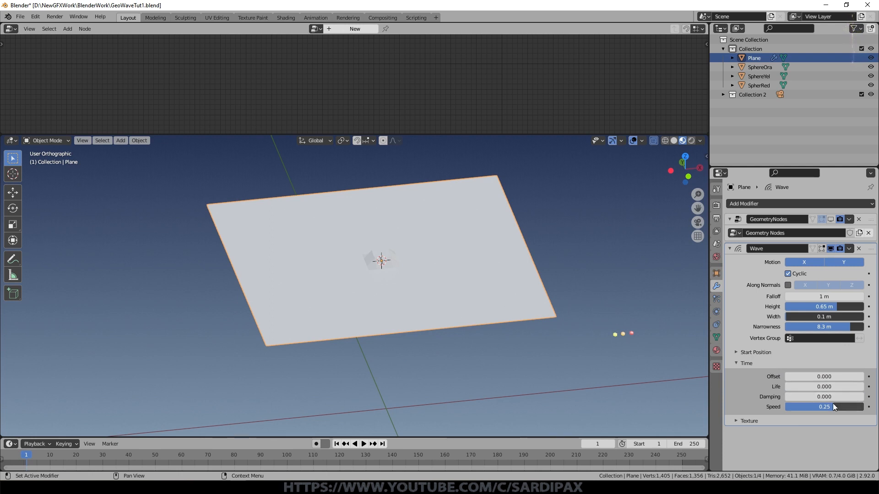
double_click(824, 407)
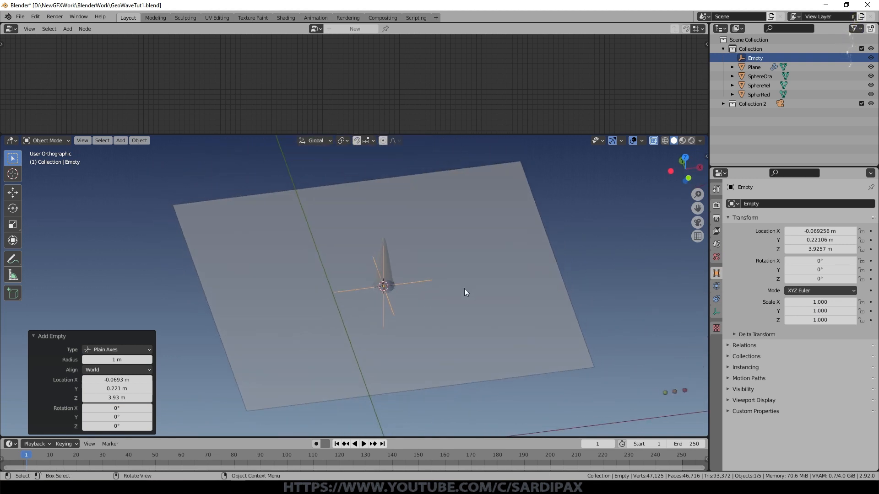
- Keyframe the Empty's location above the centre of the plane
key("i")
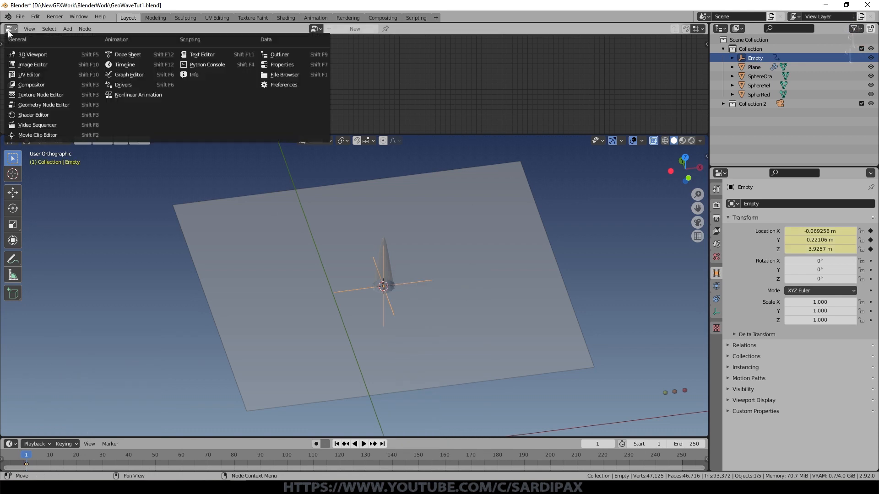
mouse_move(14, 49)
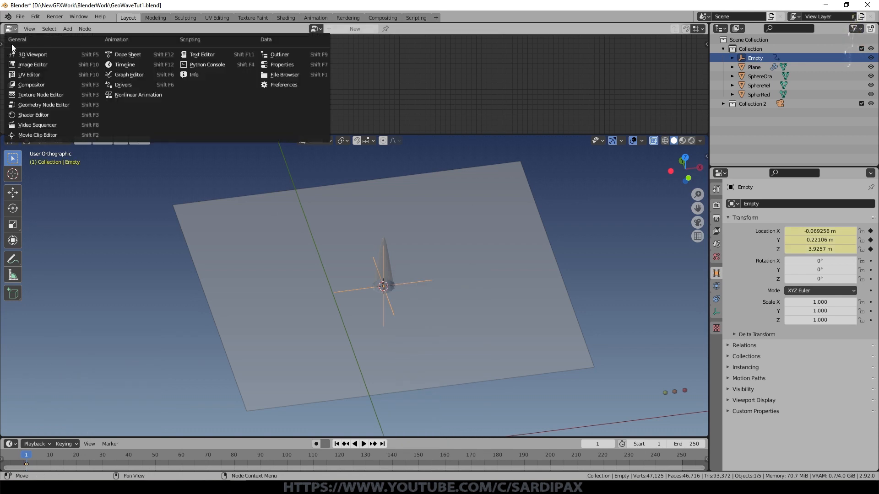
mouse_move(33, 54)
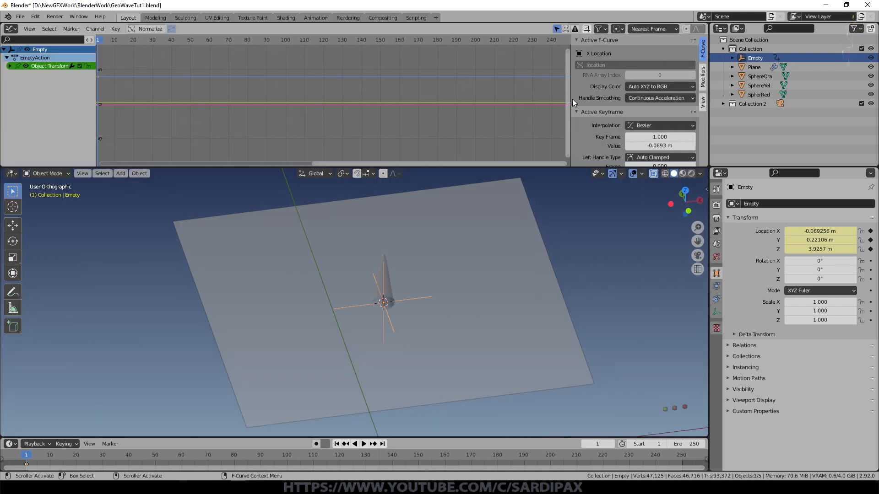
- Add a Noise modifier with strength 7.5 to the Empty's X location curve
left_click(702, 79)
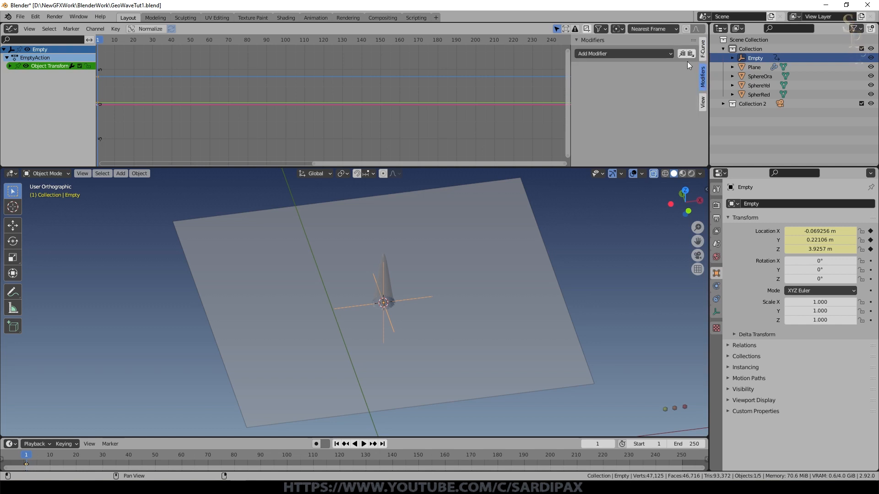
left_click(621, 53)
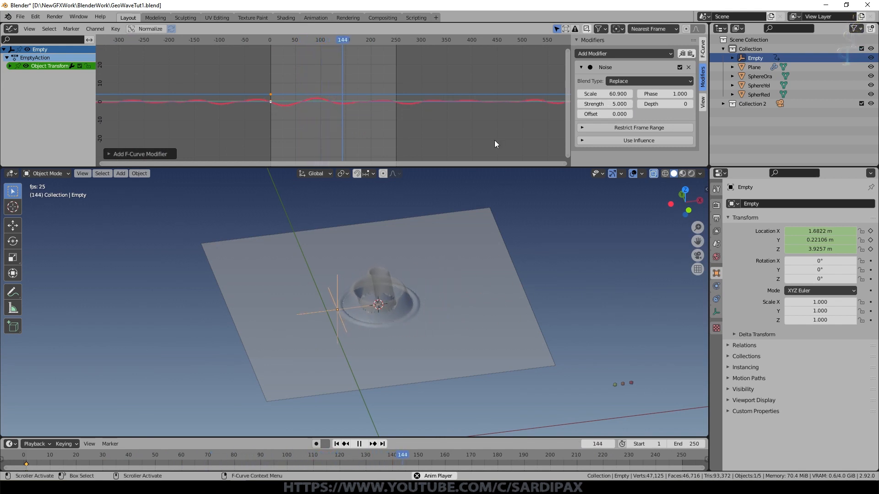
left_click(314, 39)
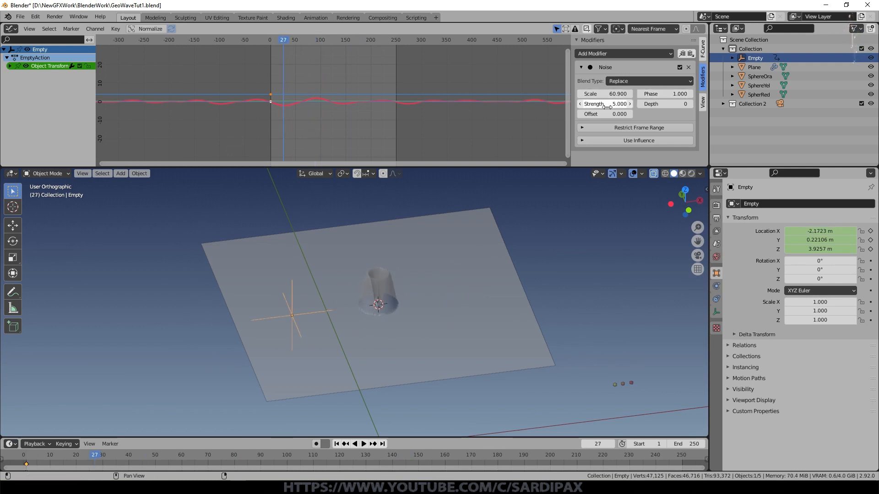
left_click_drag(604, 104, 611, 103)
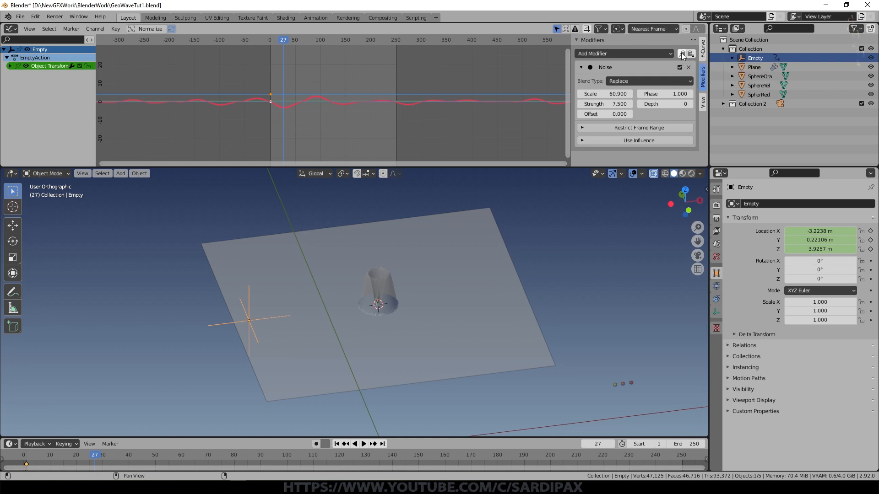
- Copy the noise to the Y location curve with an offset phase, then select the plane
left_click(10, 66)
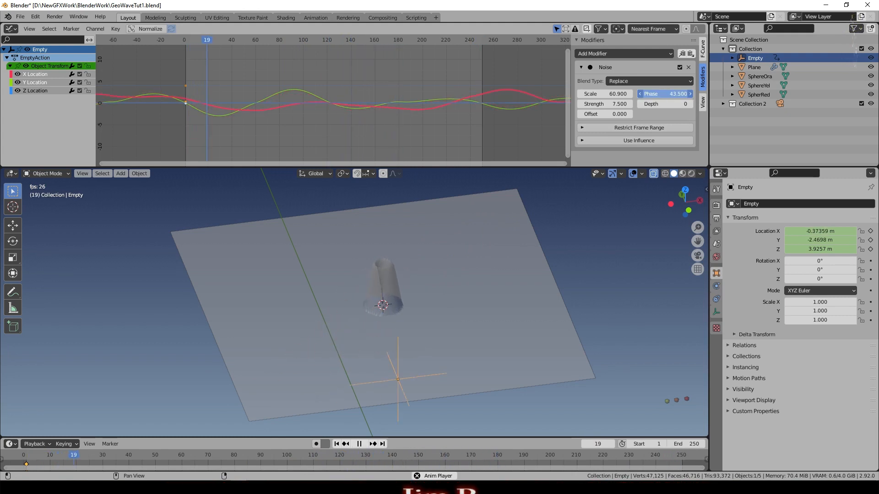
left_click(358, 443)
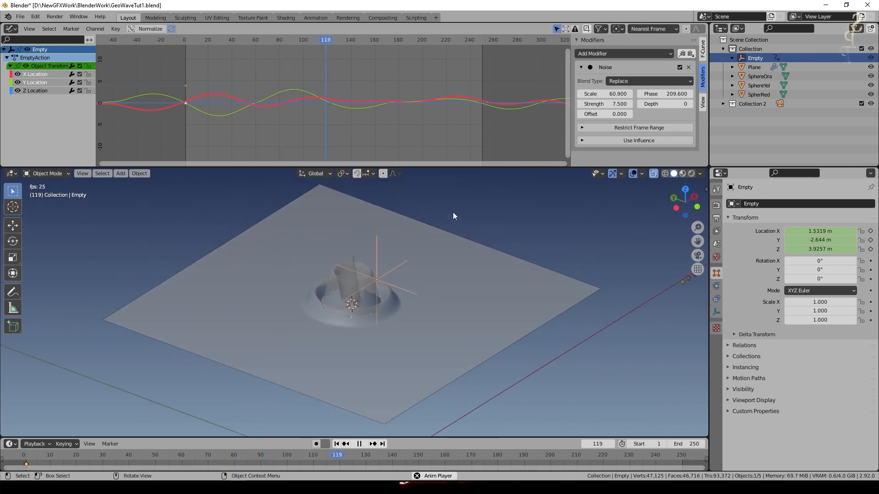
left_click(358, 443)
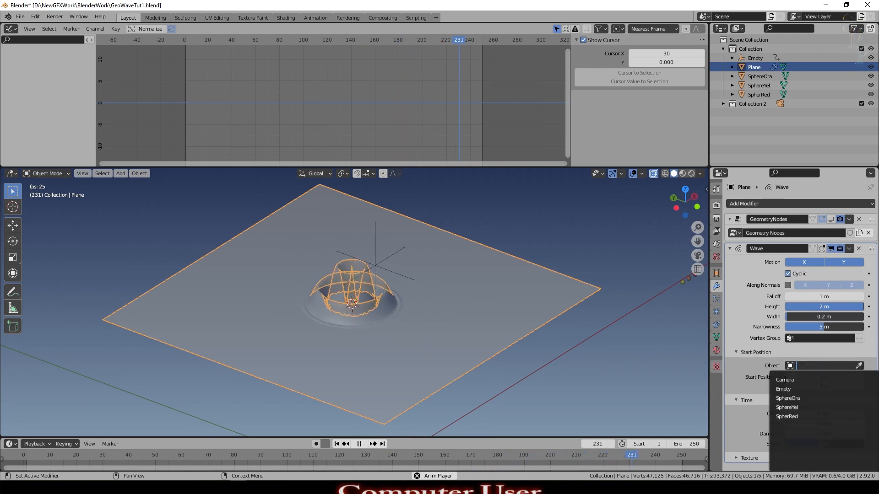
- Set the Empty as the wave's start position and move the Wave modifier above Geometry Nodes
left_click(783, 389)
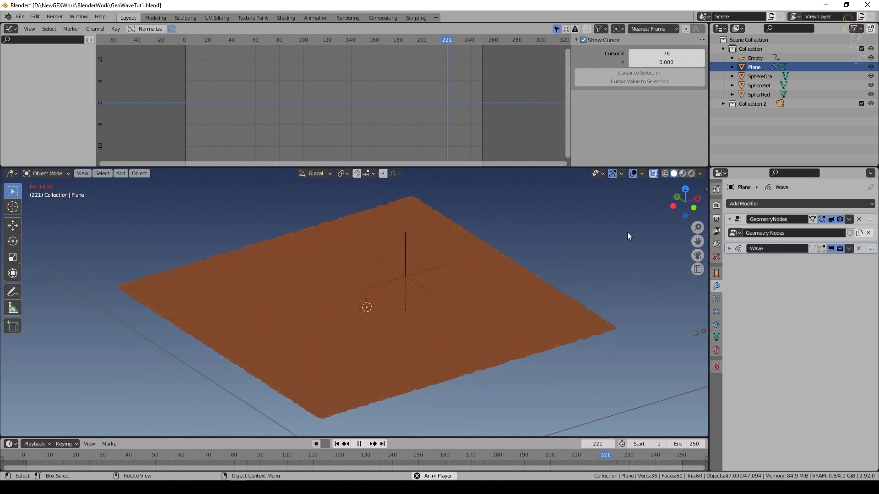
left_click(9, 29)
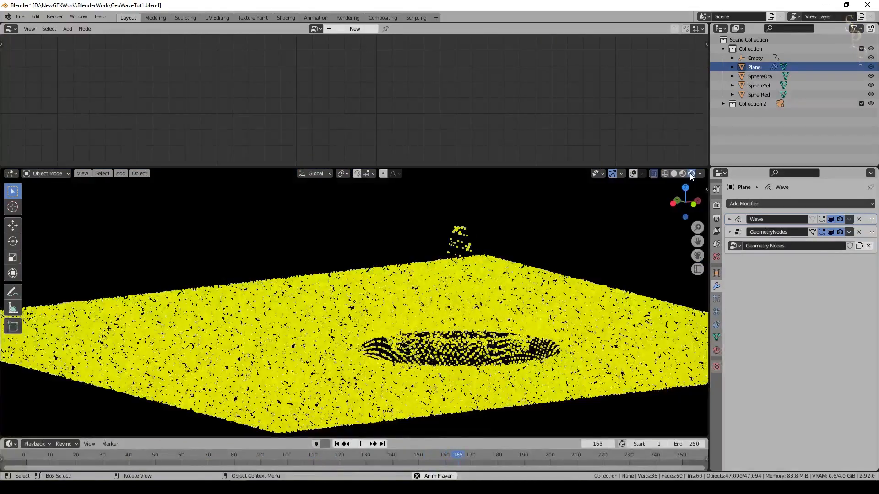
left_click(335, 443)
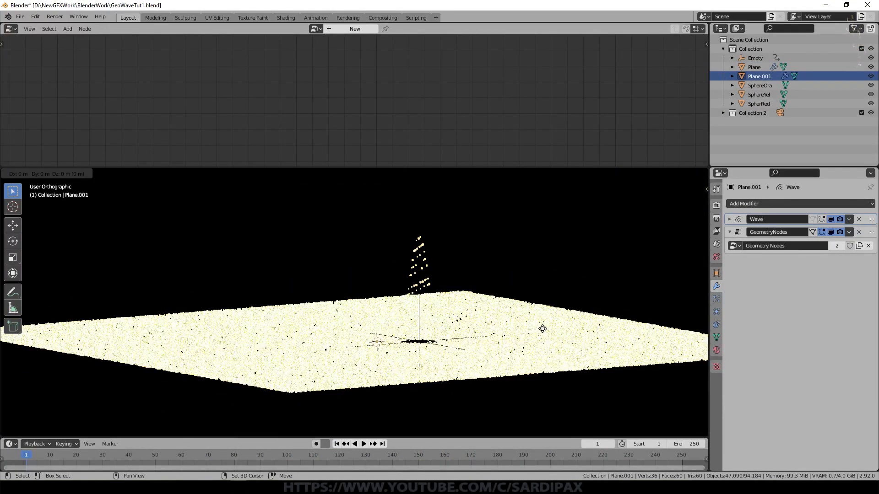
- Duplicate the plane as Plane.001 and instance SphereOra in its node tree
key("shift+d")
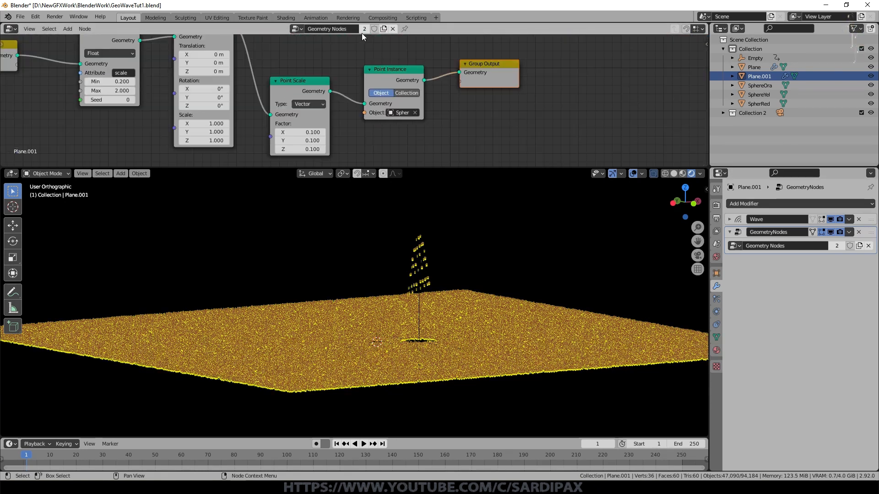
mouse_move(364, 28)
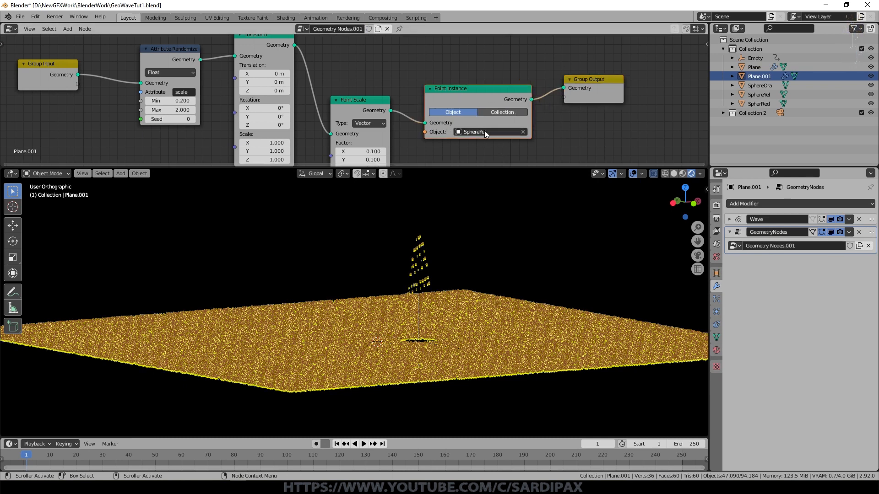
left_click(487, 132)
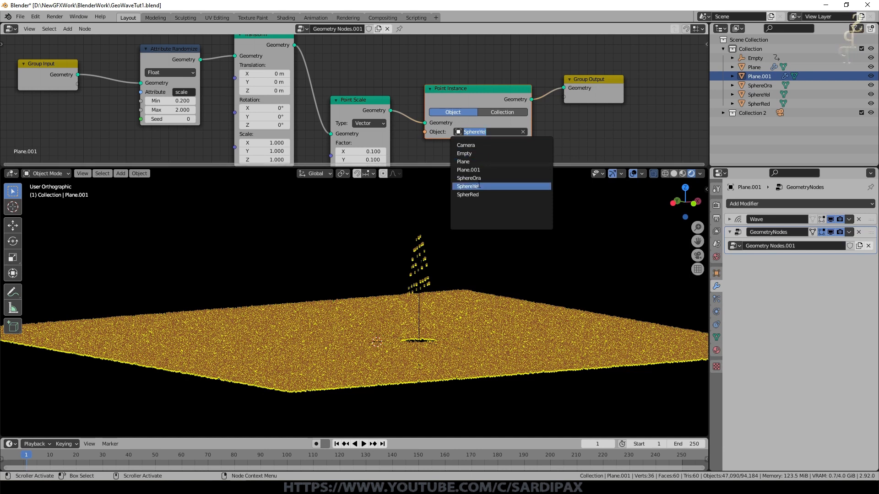
left_click(467, 177)
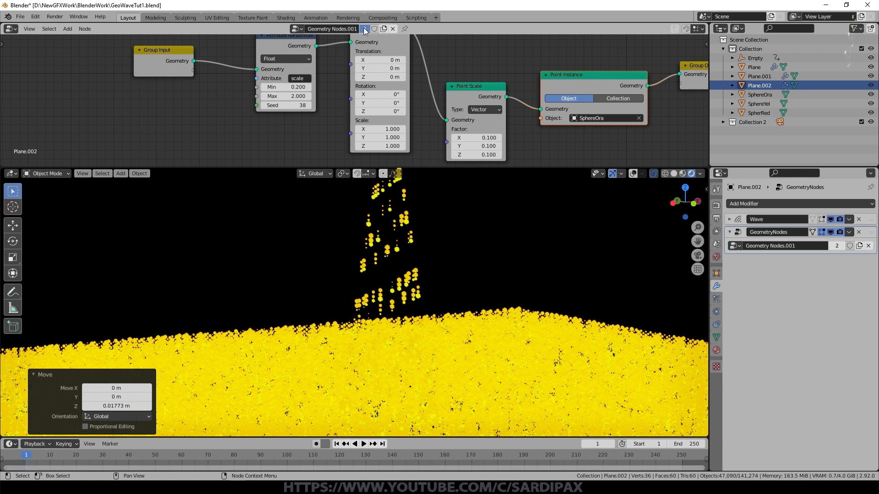
- Give the second copy its own node tree instancing SpherRed
left_click(603, 118)
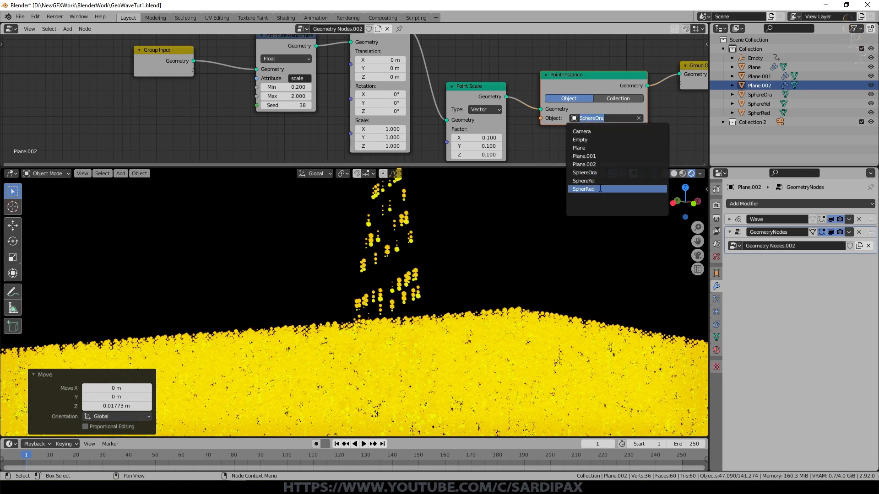
left_click(583, 189)
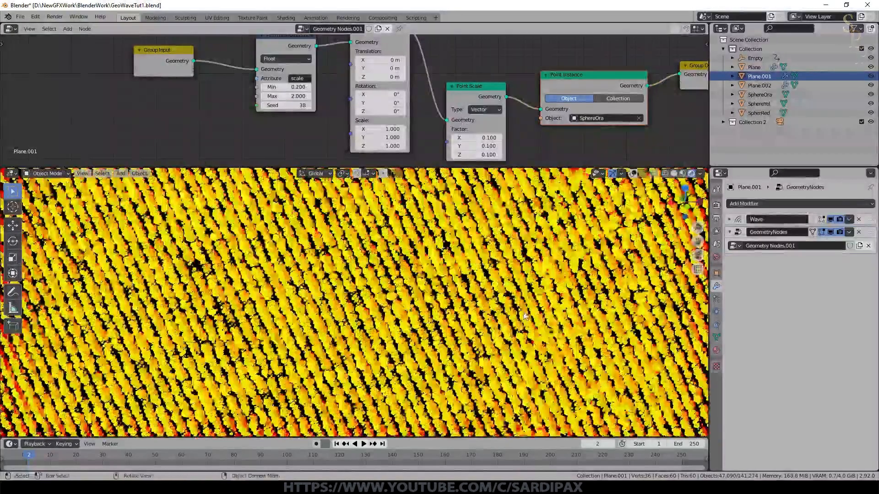
scroll("down", 3)
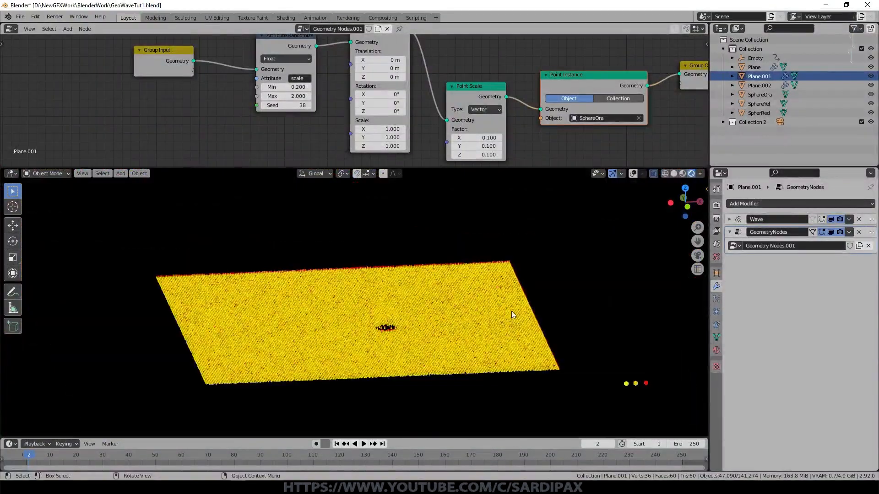
scroll("up", 3)
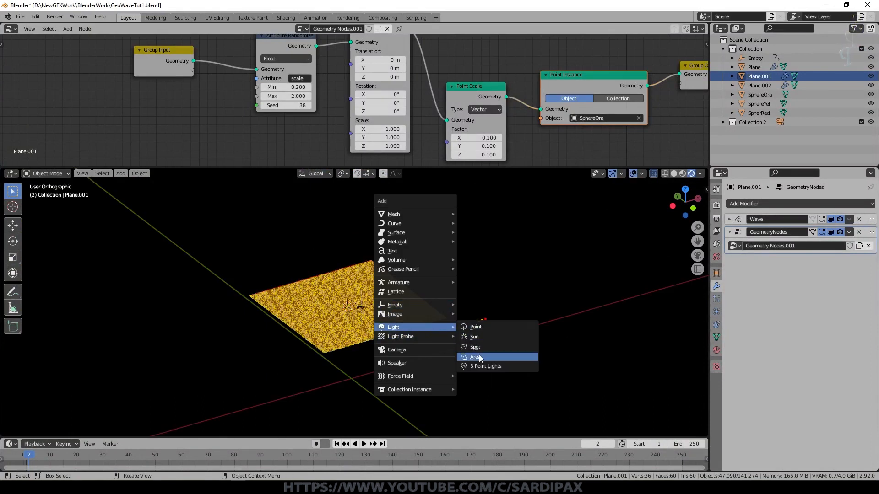
- Add an enlarged Area light above the planes and select SphereYel
left_click(475, 356)
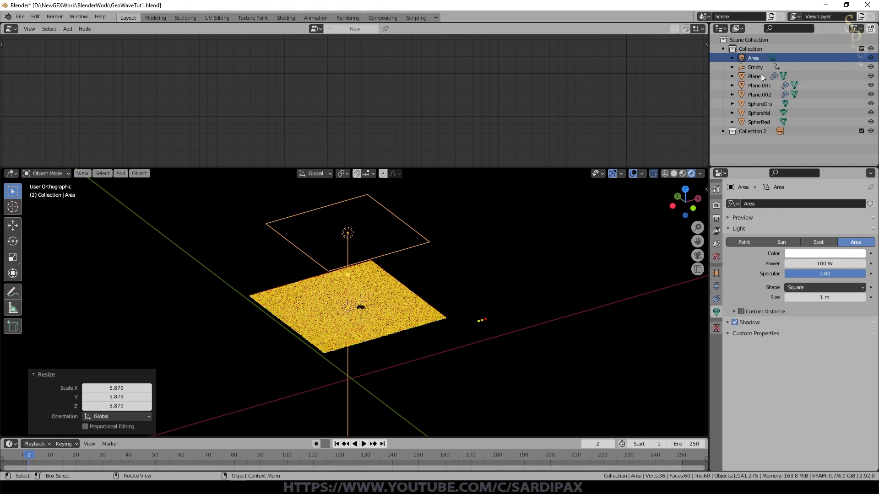
left_click(758, 112)
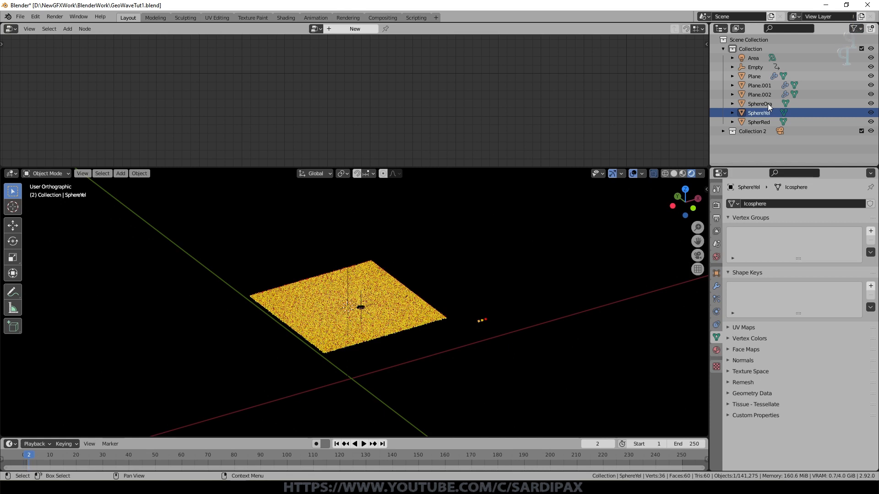
- Show the Shader Editor and view the orange, yellow and red sphere materials
left_click(10, 28)
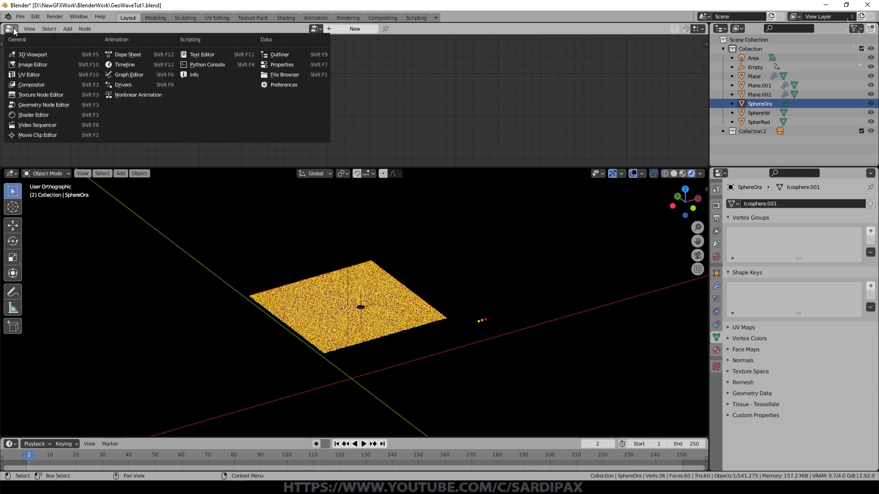
left_click(32, 114)
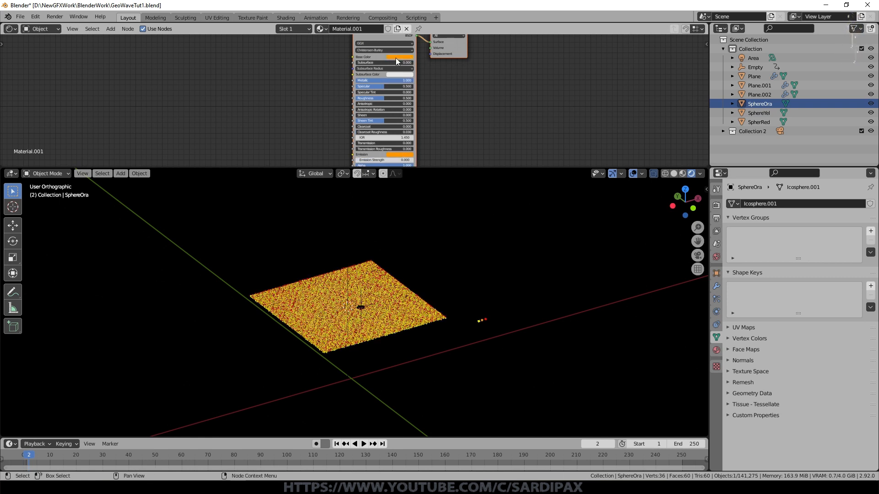
left_click(402, 56)
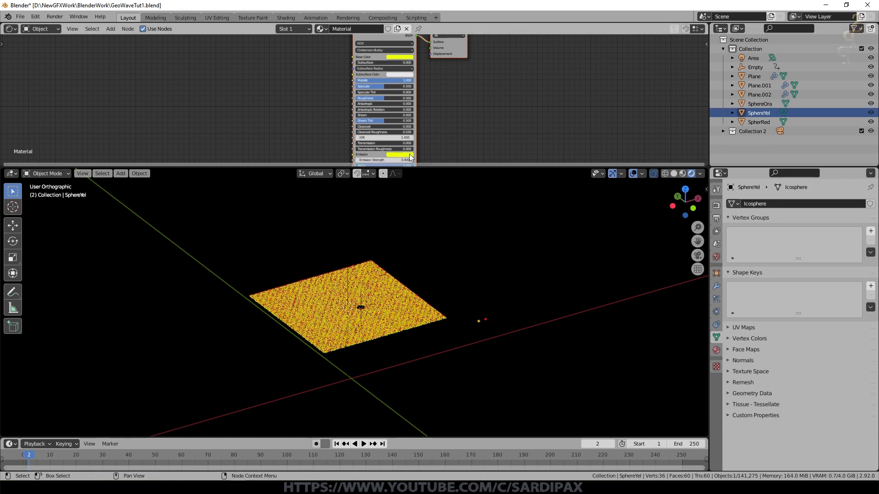
left_click(758, 121)
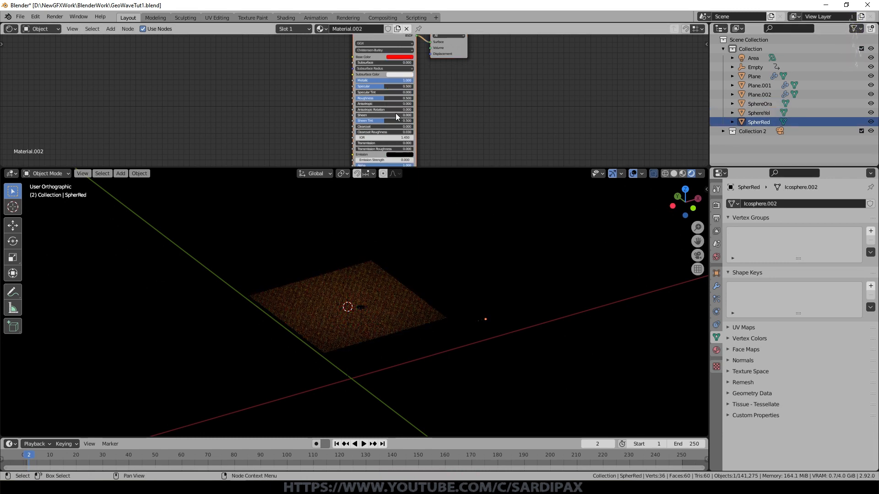
- Lower the Area light's power to 5 W
left_click(754, 58)
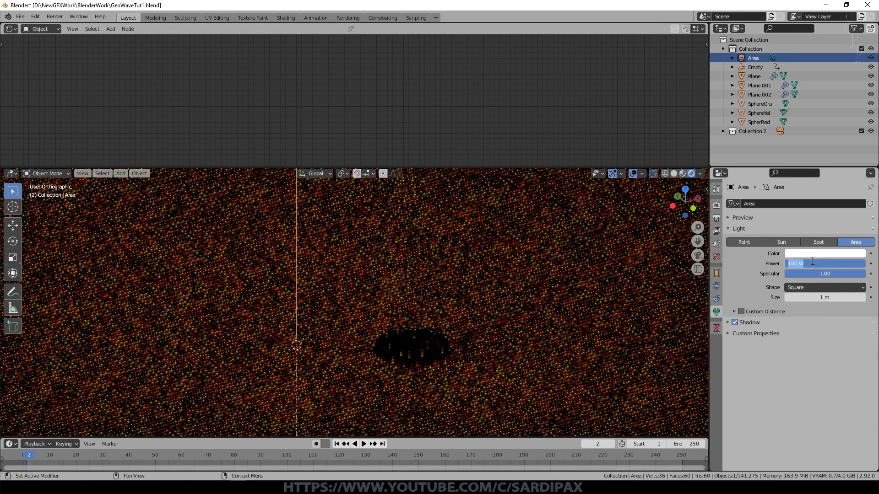
type("5")
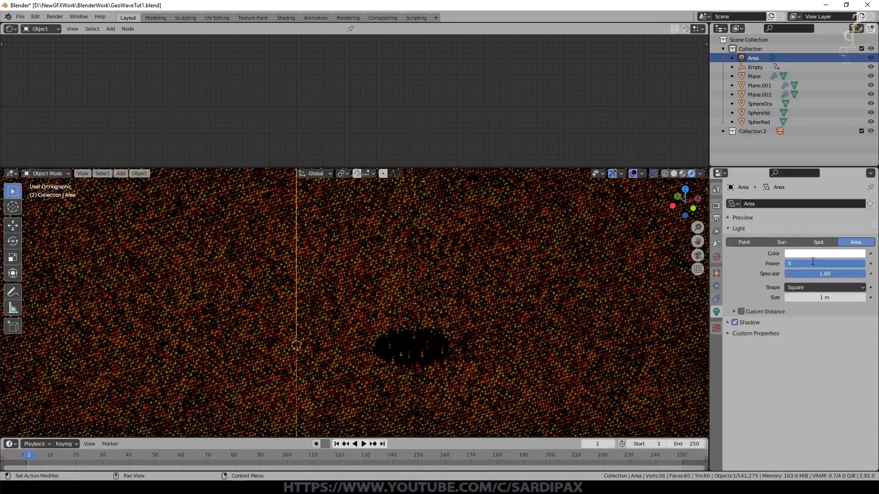